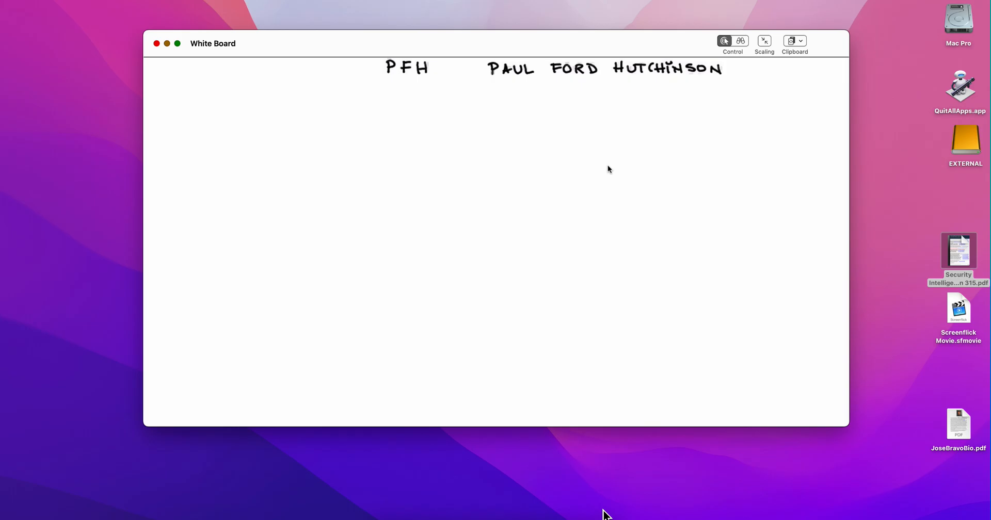
# Under PFH, draw a large rectangle and handwrite 'TEST A RULE' and 'WRITE OR ENHANCE A DSM/PARSER'
pyautogui.moveTo(258, 98); pyautogui.dragTo(436, 234)
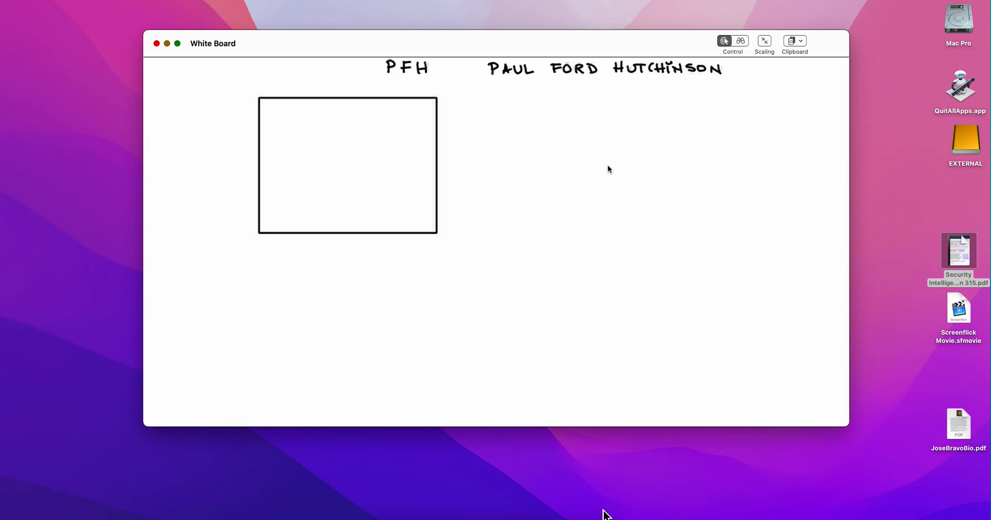
pyautogui.write('TP')
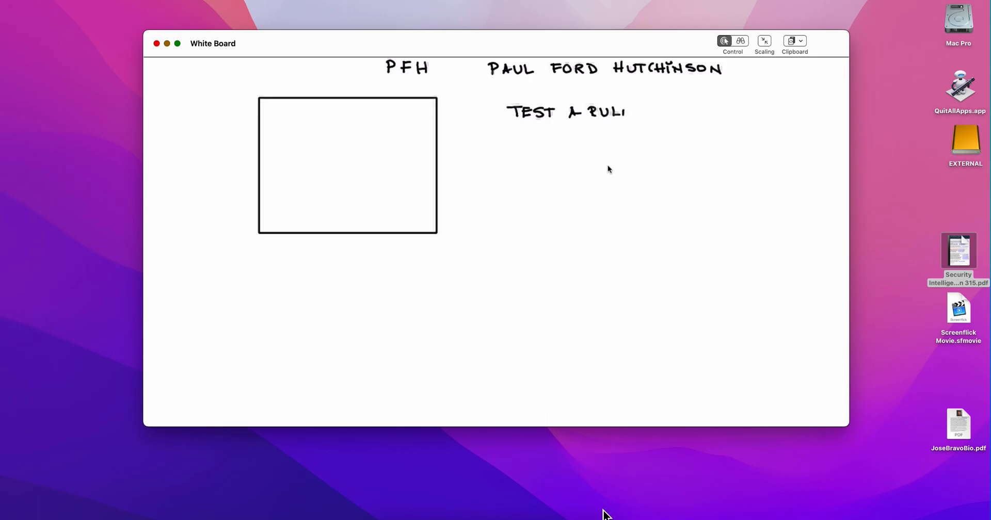
pyautogui.write('E')
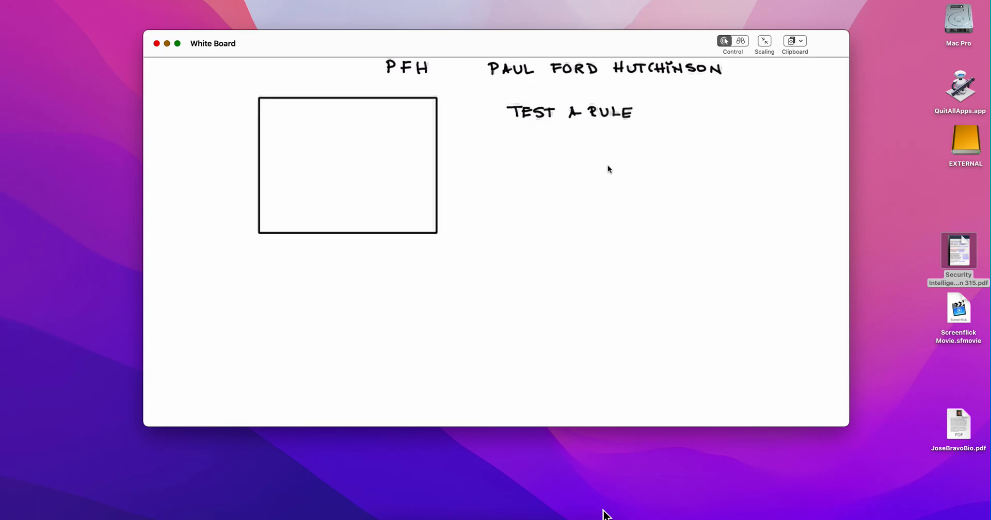
pyautogui.moveTo(515, 126); pyautogui.dragTo(524, 139)
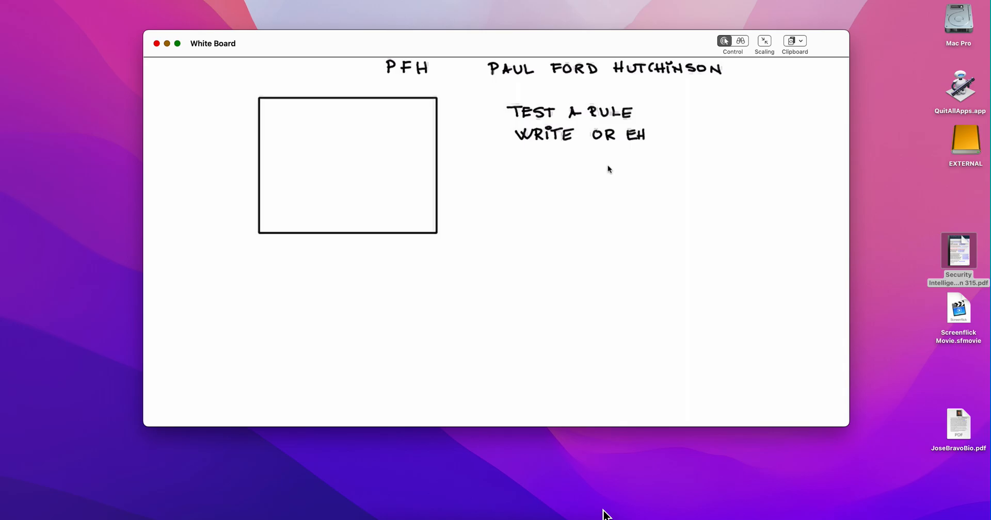
pyautogui.write('ANCE A DSM/')
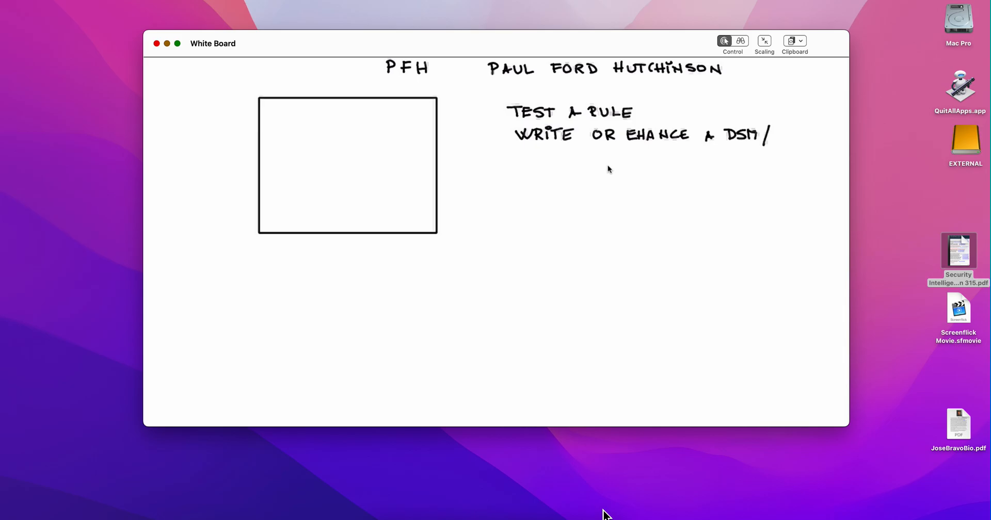
pyautogui.write('PAR')
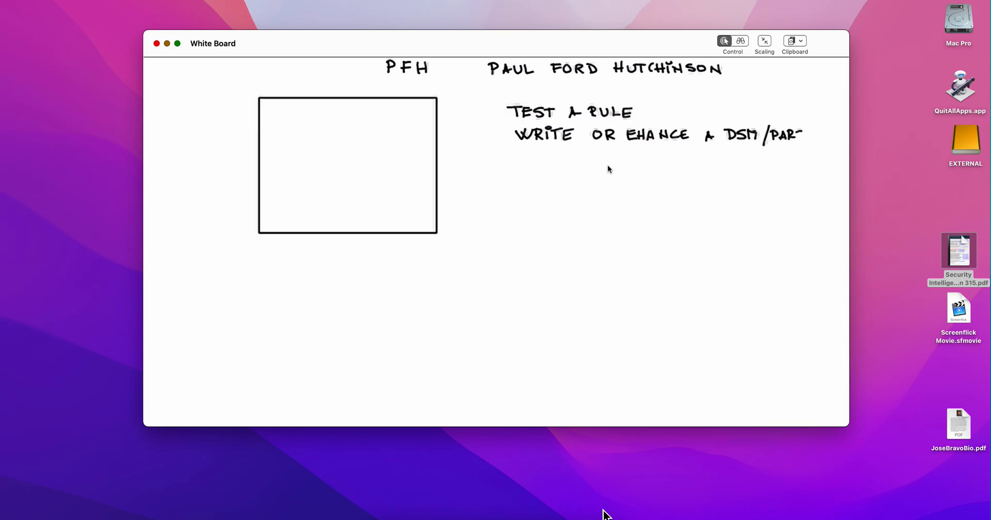
pyautogui.write('SER')
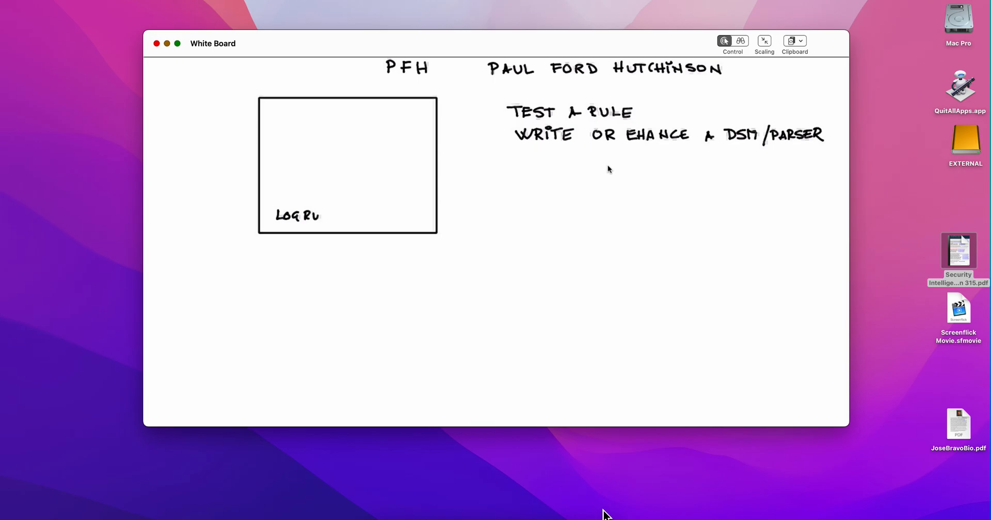
# Finish the QRADAR box with its FILE box and 'LOGRUN -F', then draw a LINUX box
pyautogui.write('N -F')
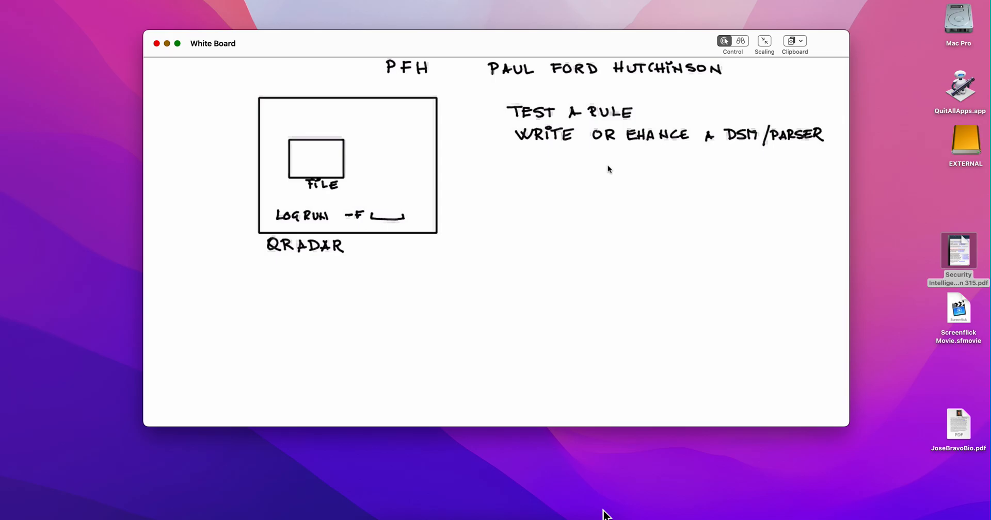
pyautogui.moveTo(552, 210); pyautogui.dragTo(670, 269)
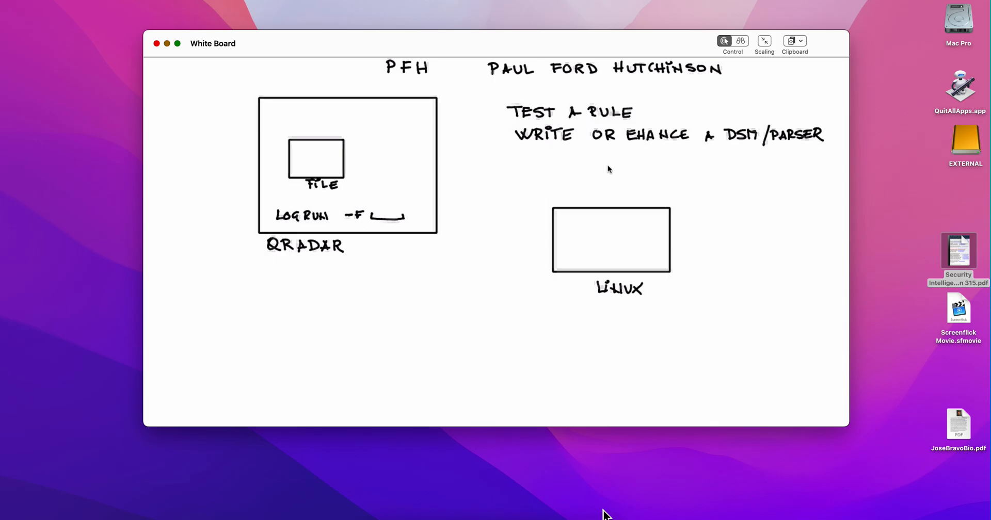
# Draw a curved arrow from LINUX into QRADAR and write 'EXPORT CMD' beside it
pyautogui.moveTo(513, 205); pyautogui.dragTo(553, 220)
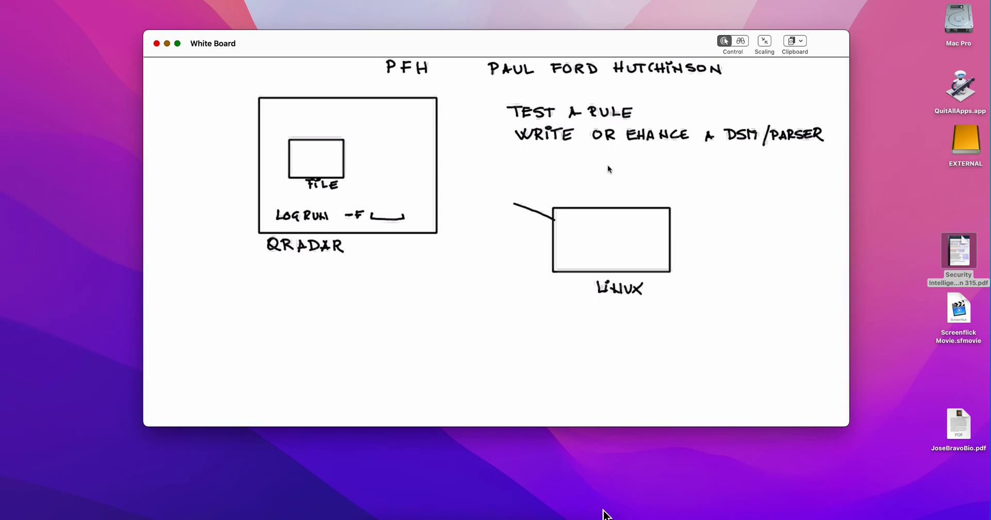
pyautogui.moveTo(512, 202); pyautogui.dragTo(445, 194)
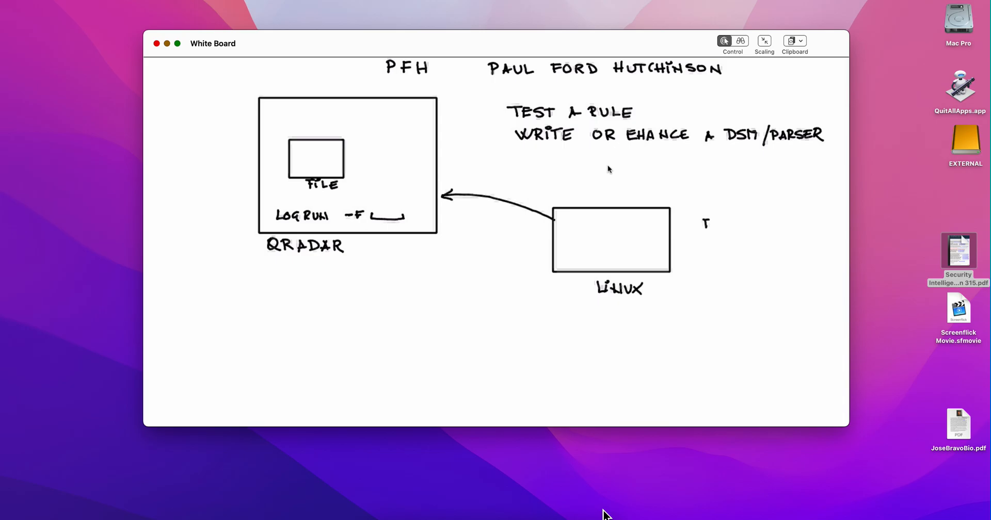
pyautogui.write('EXPORT CMD')
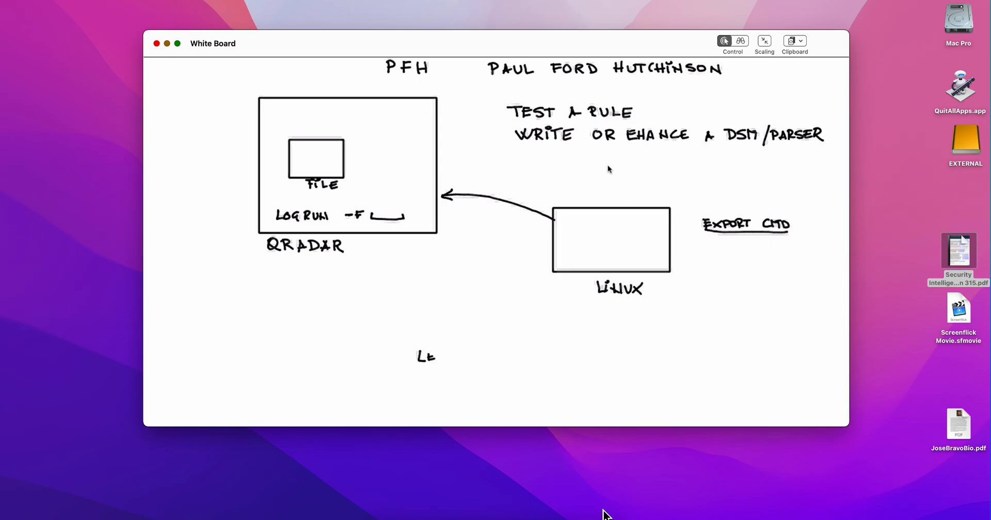
# Handwrite 'LEVERAGE SHELL PRIMITIVES & VARIABLES' below the diagram
pyautogui.write('VERAGE')
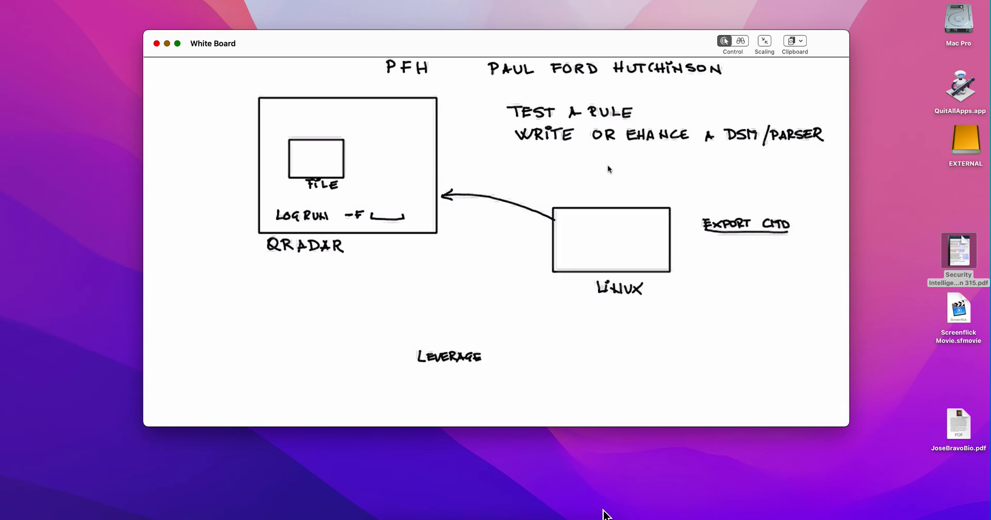
pyautogui.write('SHELL |')
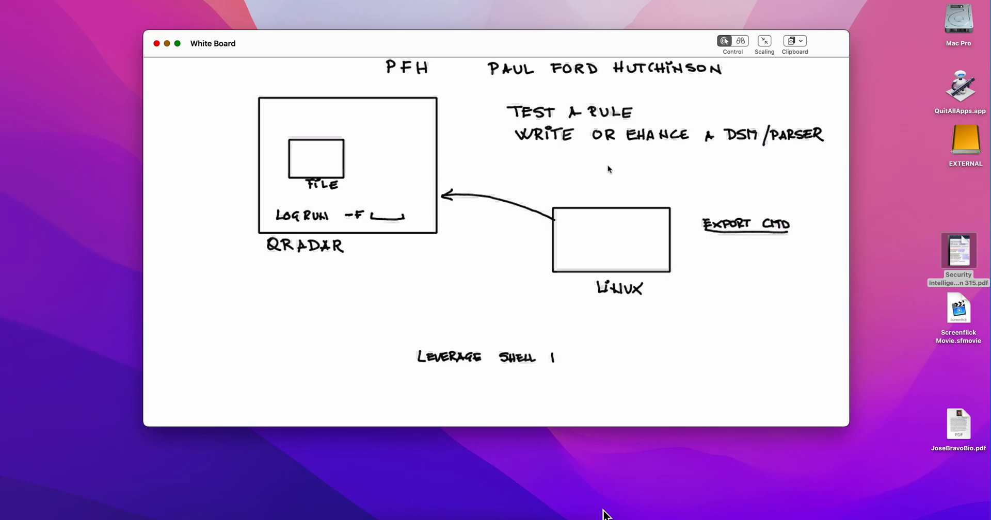
pyautogui.write('PRIMITIVES & VARI')
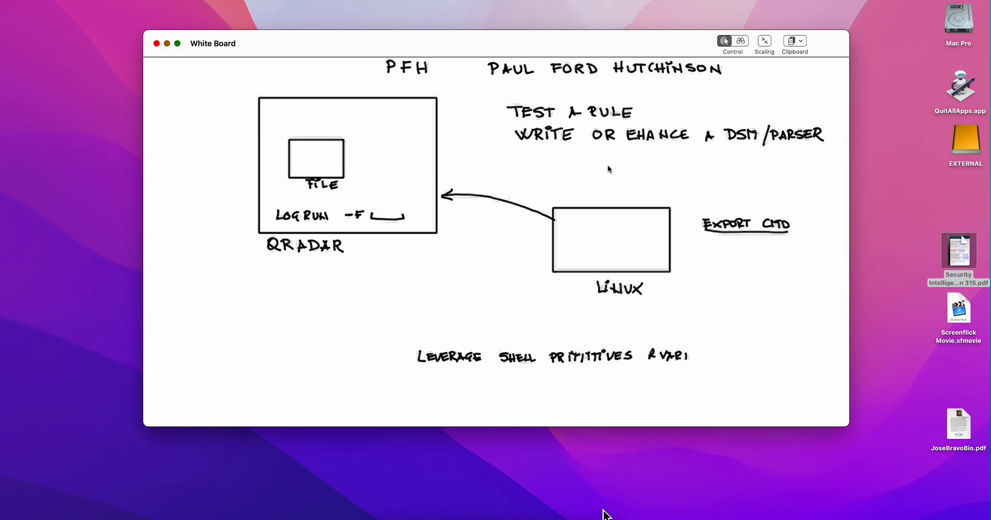
pyautogui.write('ABL')
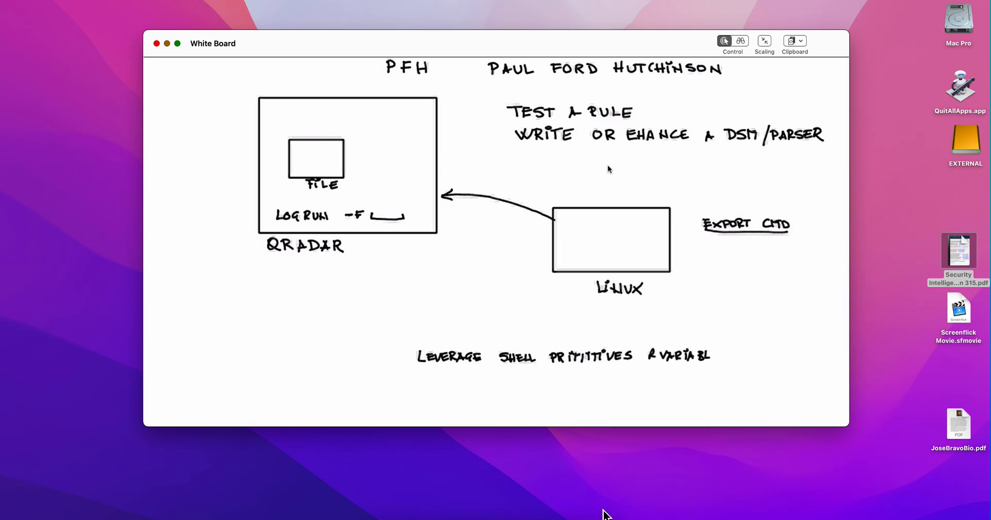
pyautogui.write('ES')
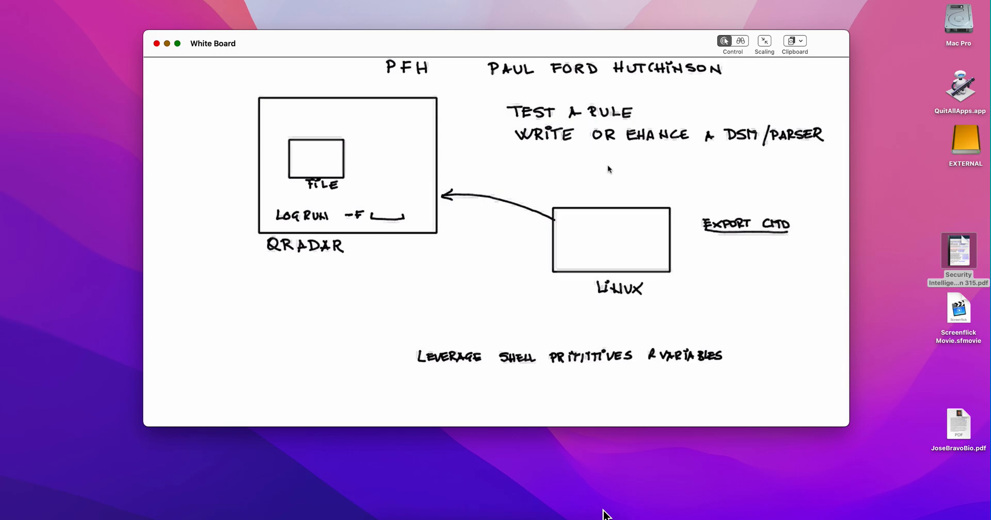
# Add a new note line: 'LINUX, WINDOWS AND OTHER NON…' sources
pyautogui.click(428, 378)
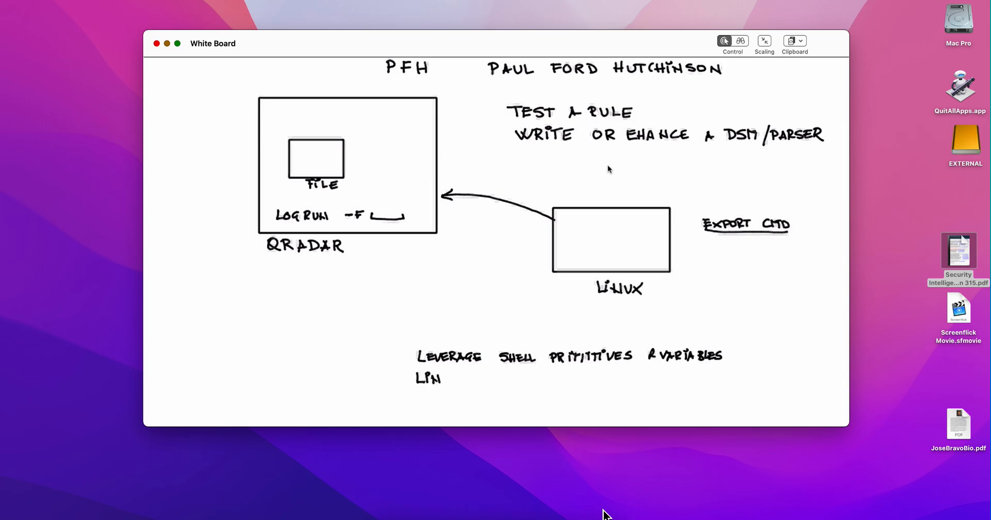
pyautogui.write('UX,')
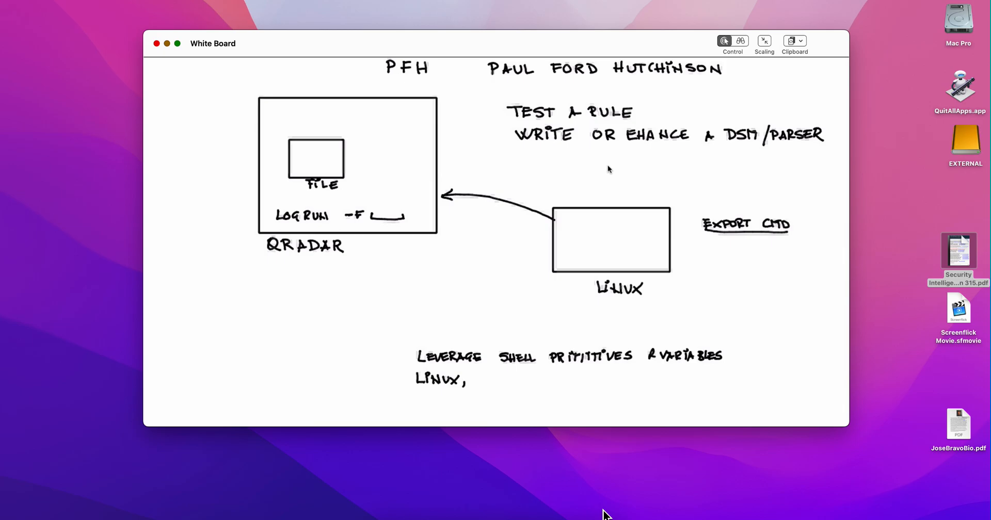
pyautogui.write('Will')
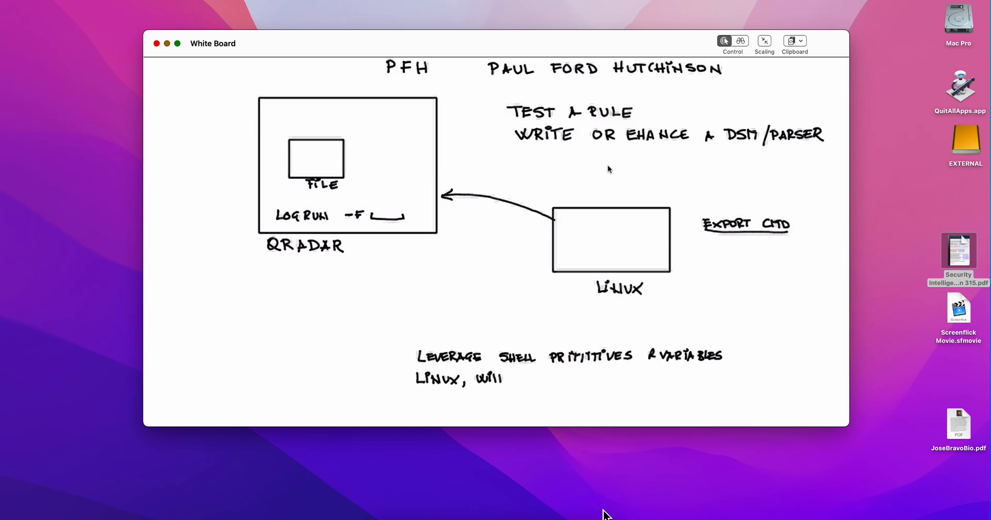
pyautogui.write('dow')
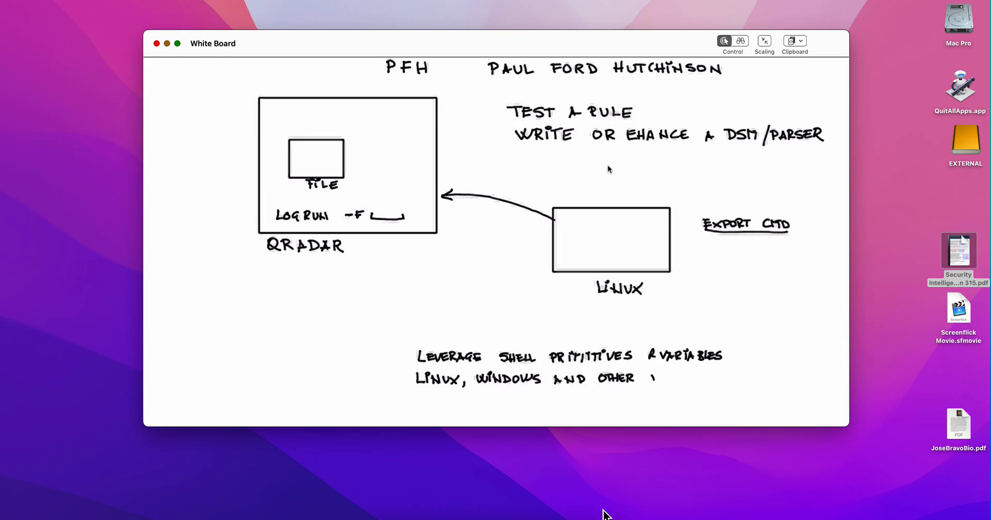
pyautogui.write('NON')
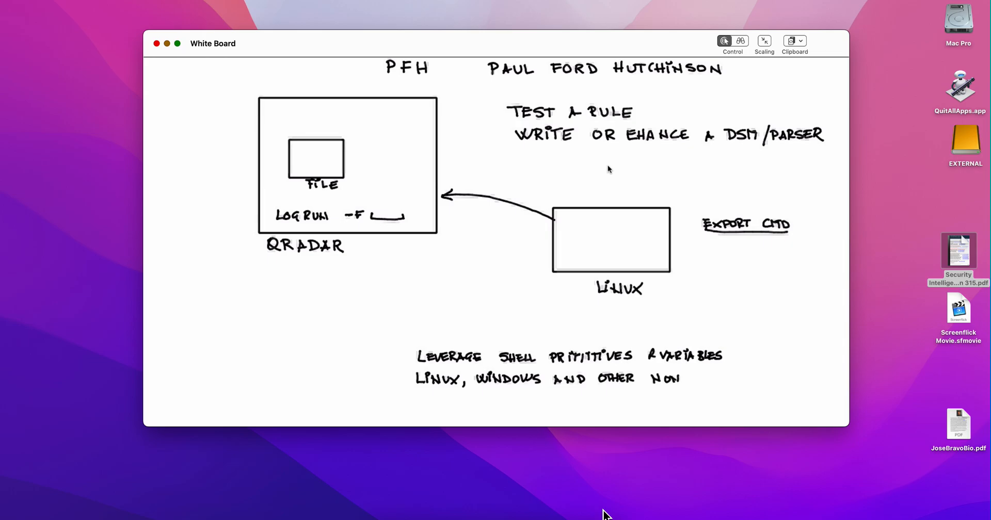
pyautogui.write('SYSLC')
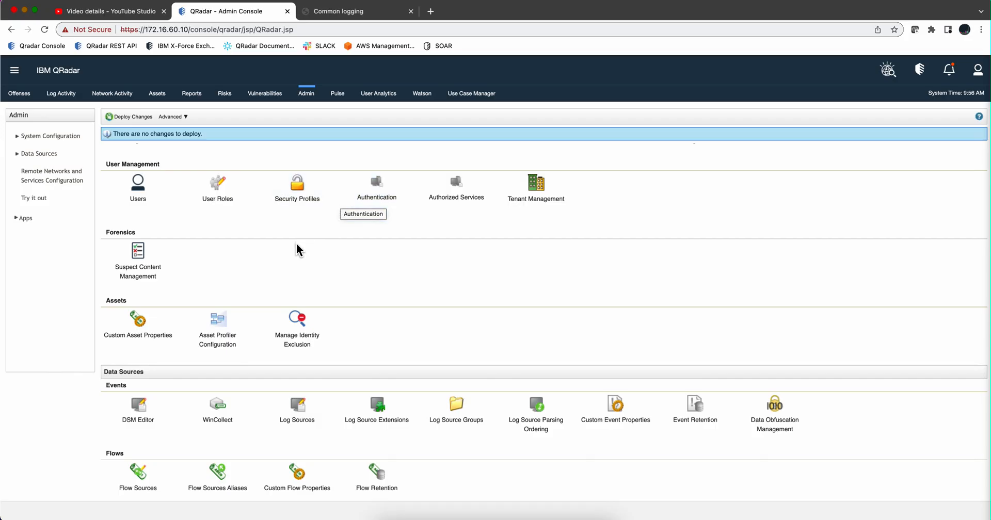
# Create a top-level log source group named TEST PFH and close the Log Source Groups window
pyautogui.click(456, 408)
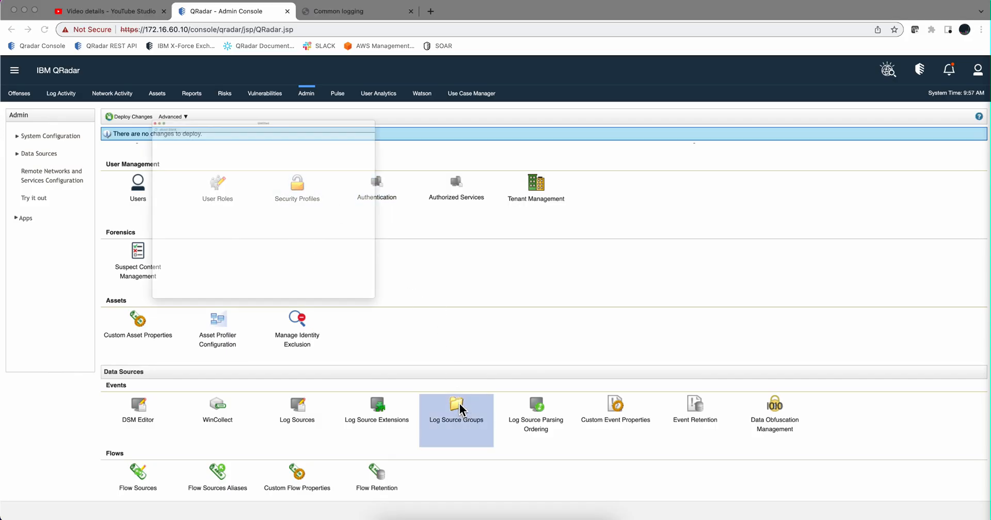
pyautogui.click(455, 407)
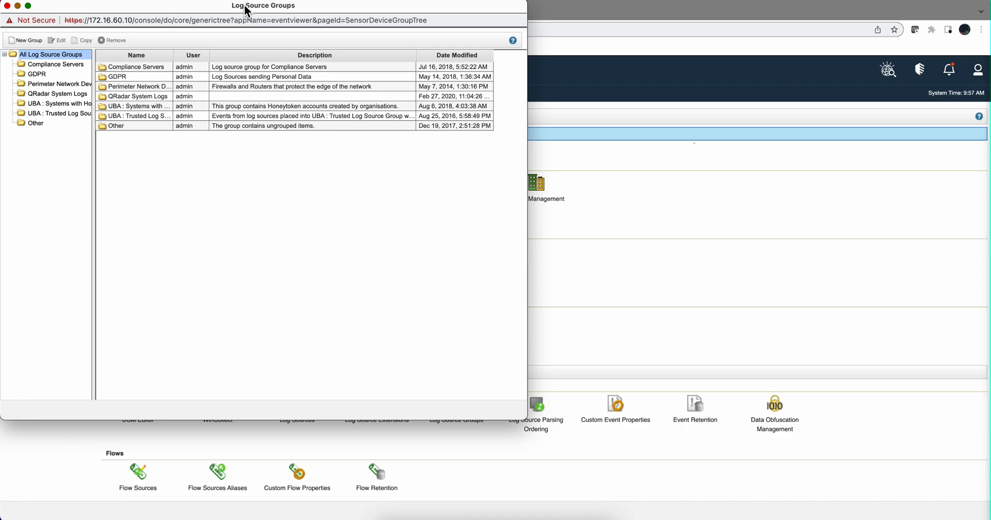
pyautogui.moveTo(263, 5); pyautogui.dragTo(321, 11)
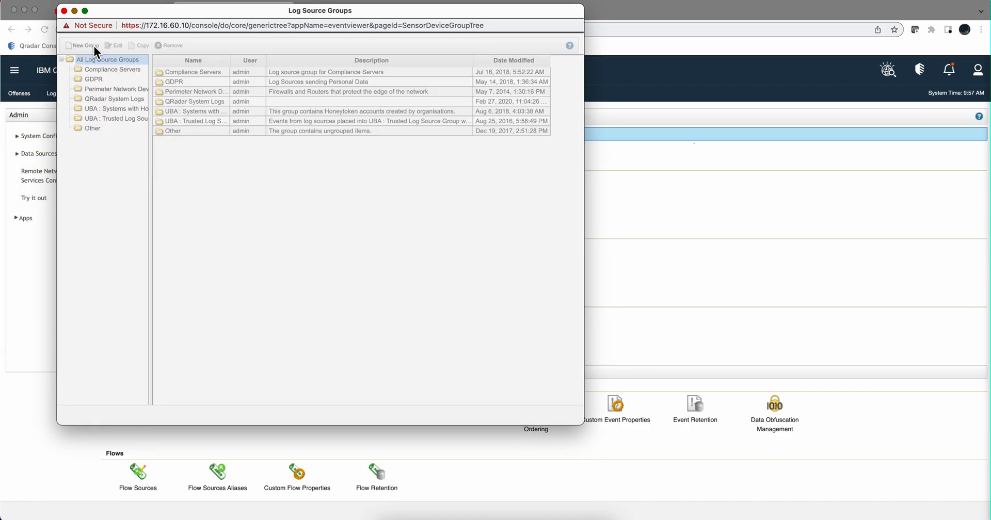
pyautogui.click(84, 44)
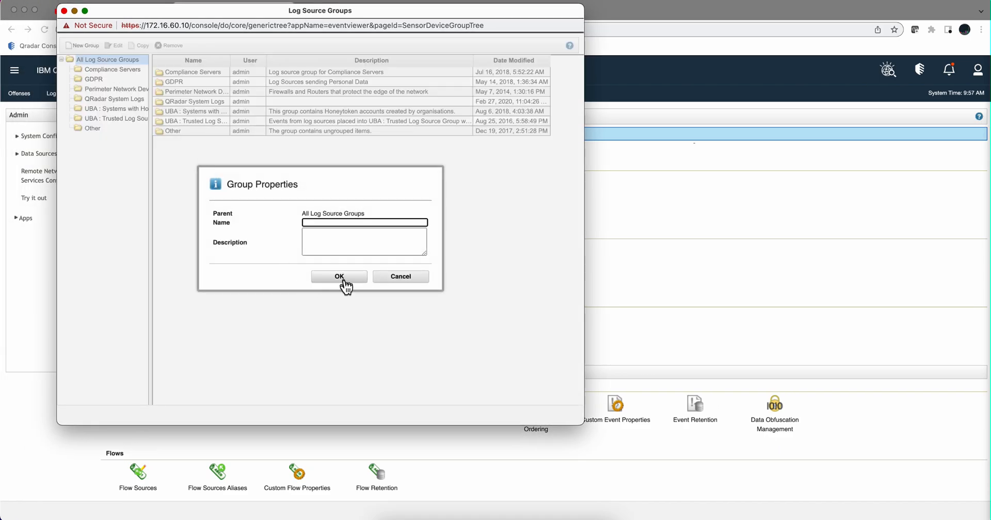
pyautogui.write('TEST')
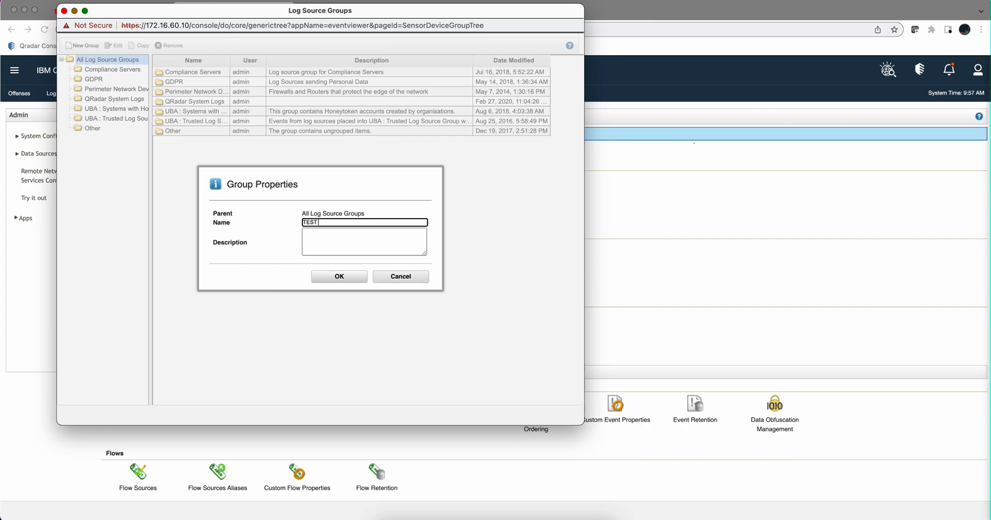
pyautogui.write('PFH')
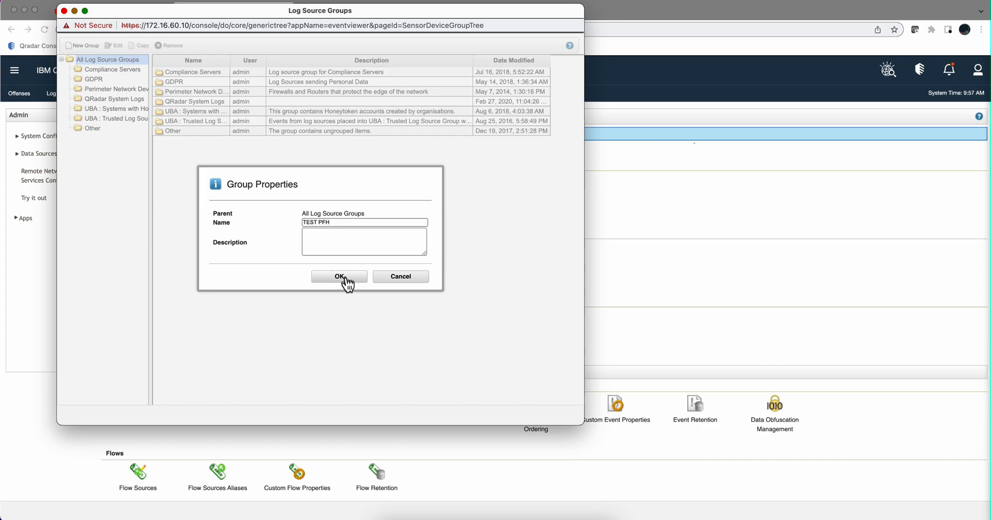
pyautogui.click(338, 276)
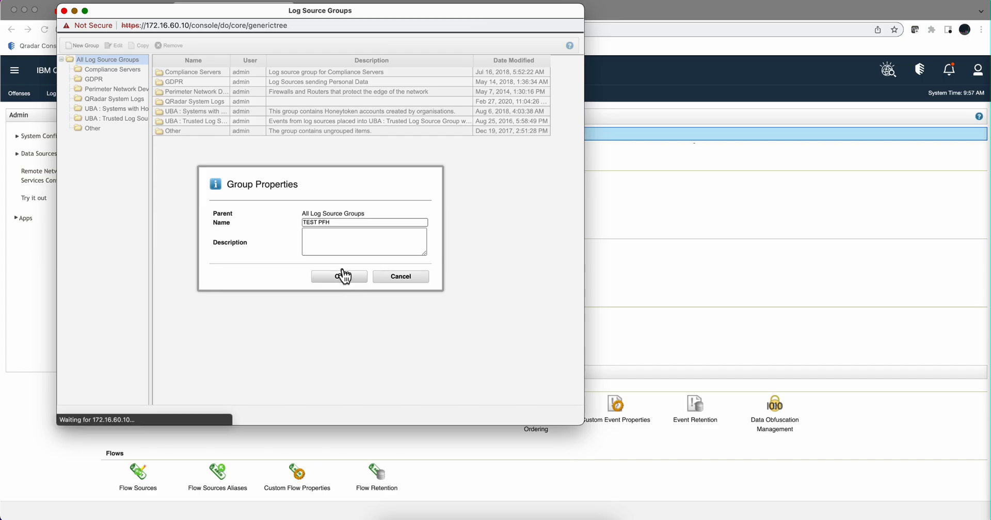
pyautogui.click(339, 276)
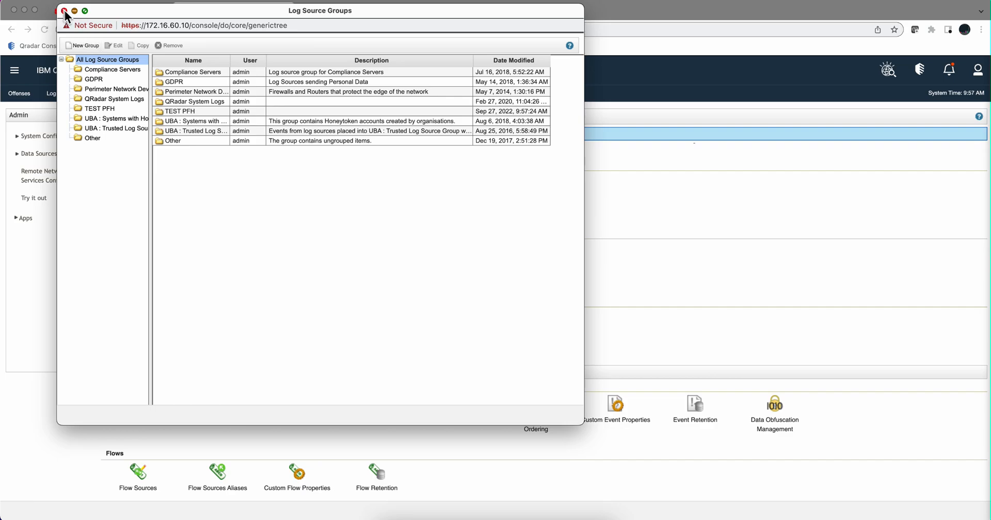
pyautogui.click(62, 10)
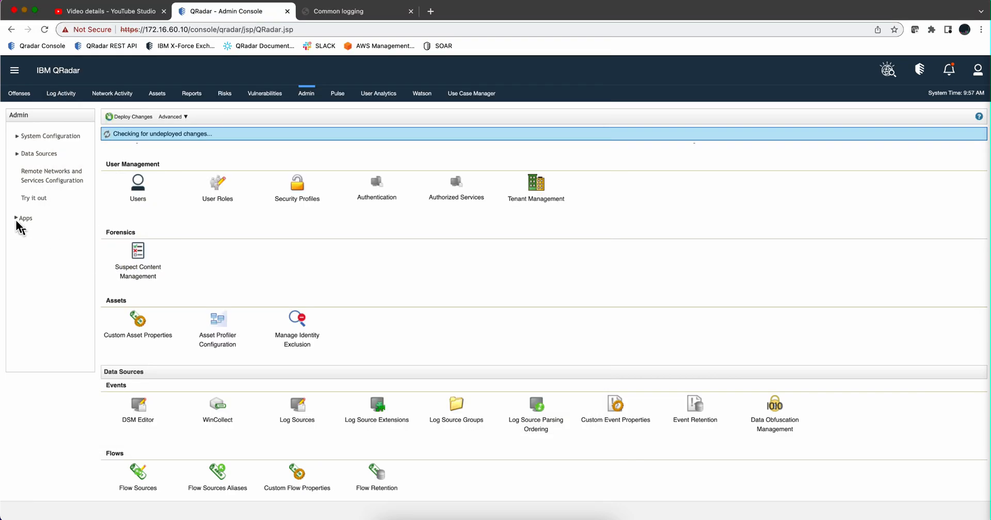
pyautogui.click(26, 218)
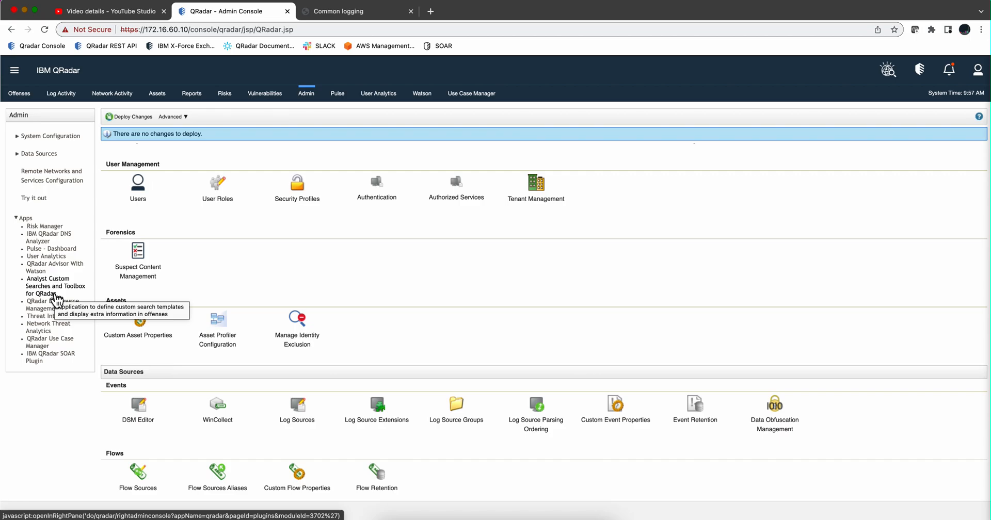
# Open the QRadar Log Source Management app from the Apps list
pyautogui.click(51, 304)
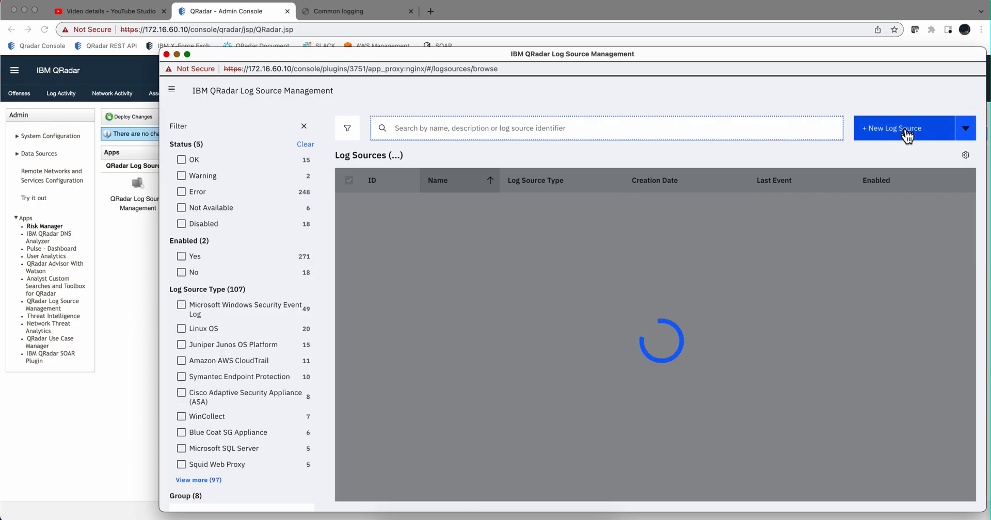
# Add a new single log source of type Linux OS over Syslog and advance to its parameters
pyautogui.click(891, 128)
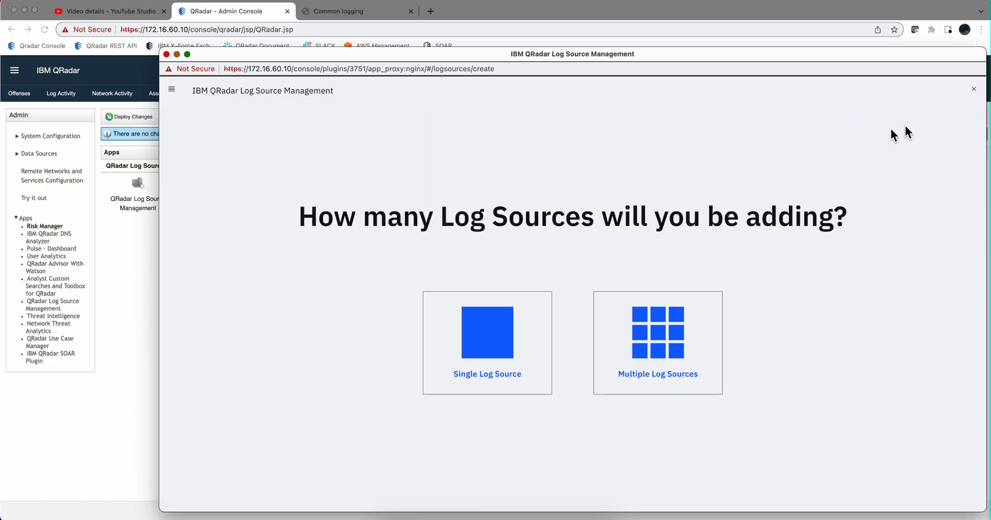
pyautogui.click(487, 332)
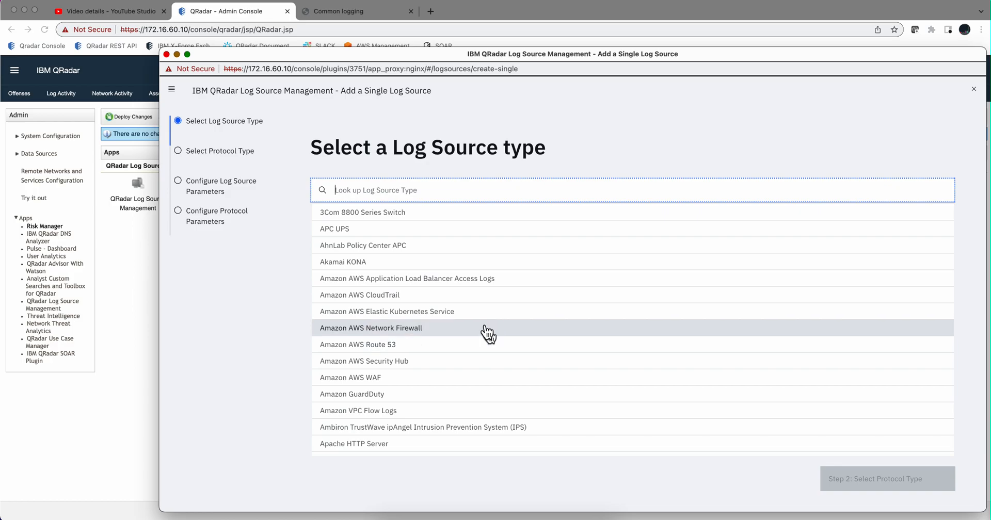
pyautogui.write('linu')
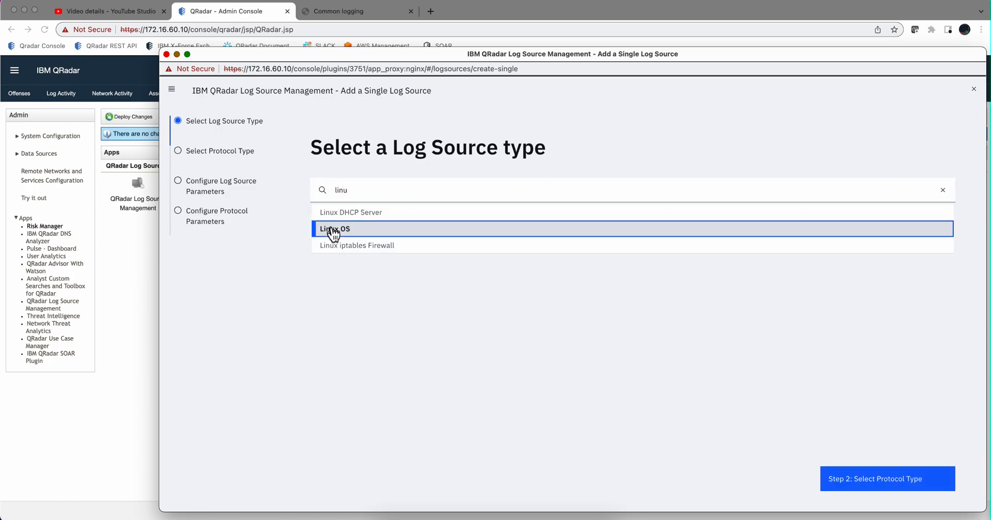
pyautogui.click(887, 478)
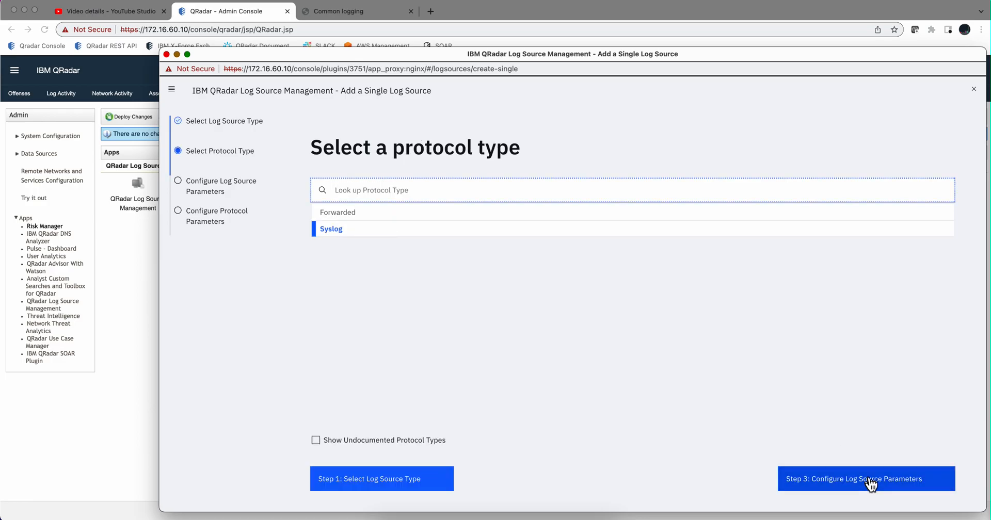
pyautogui.click(866, 478)
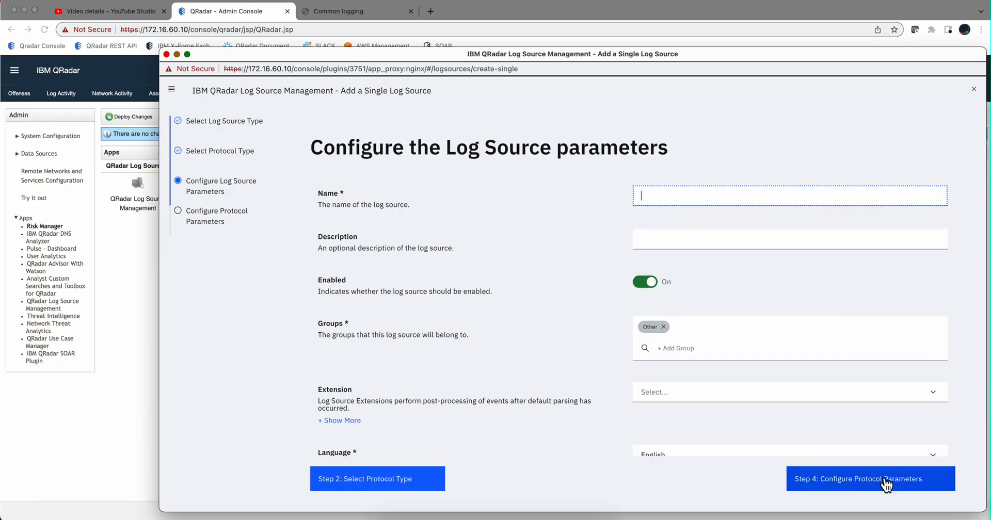
pyautogui.moveTo(807, 301)
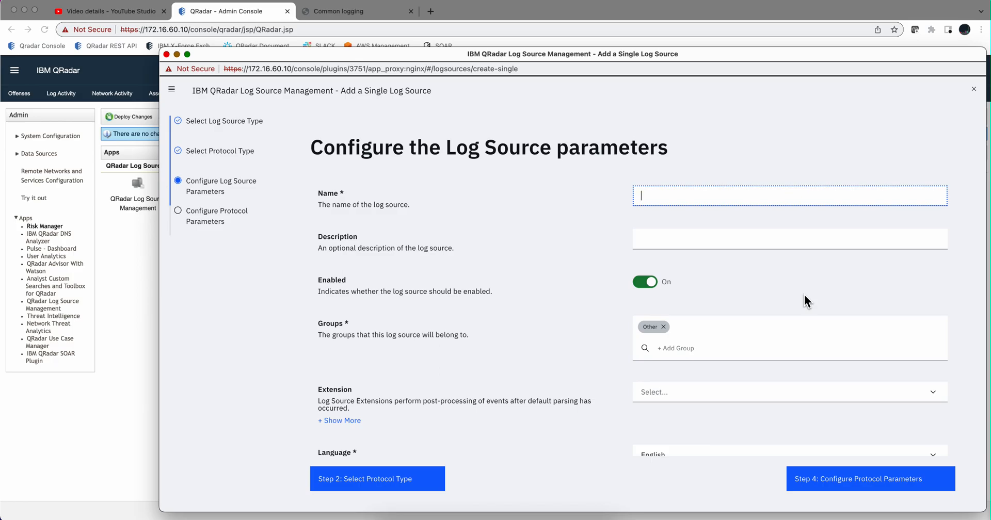
# Name the log source 'Test Linux' and assign it to the TEST PFH group
pyautogui.write('Tes')
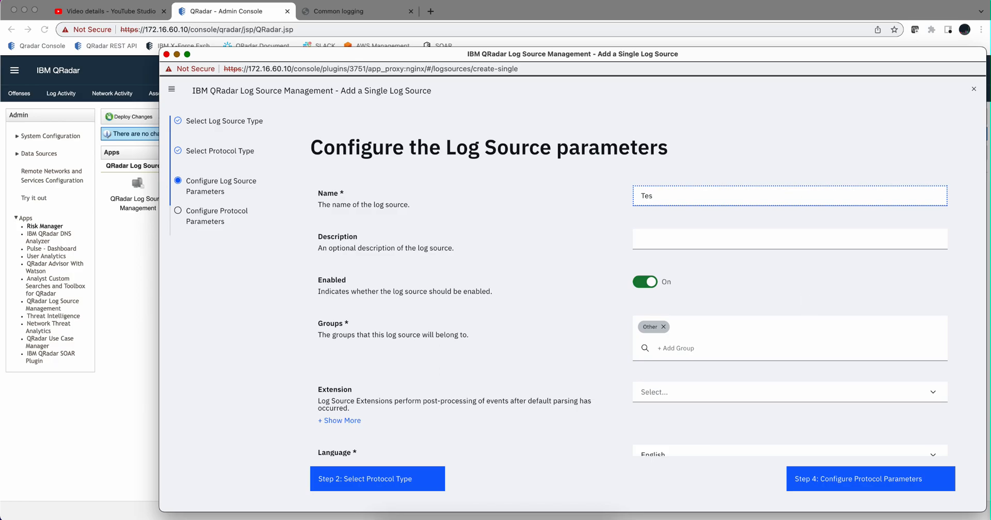
pyautogui.write('t Lin')
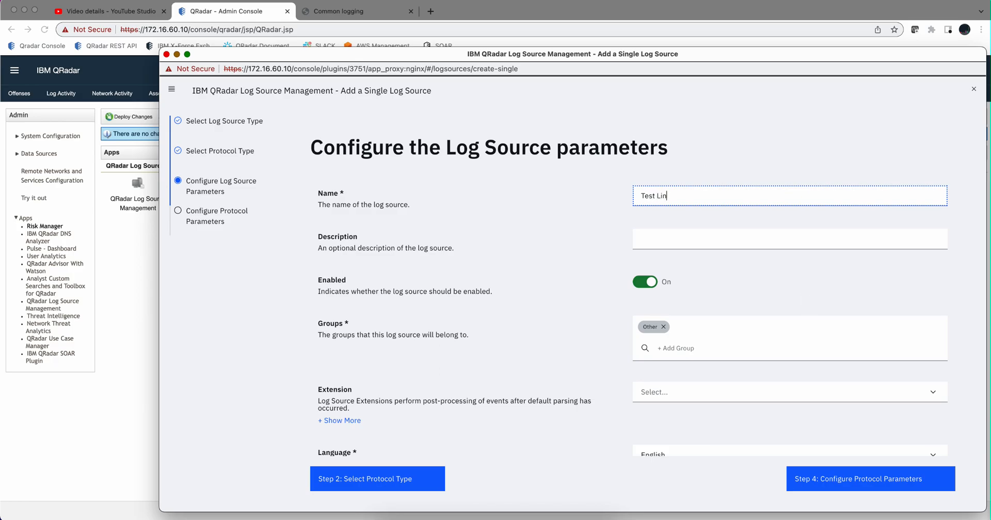
pyautogui.write('ux')
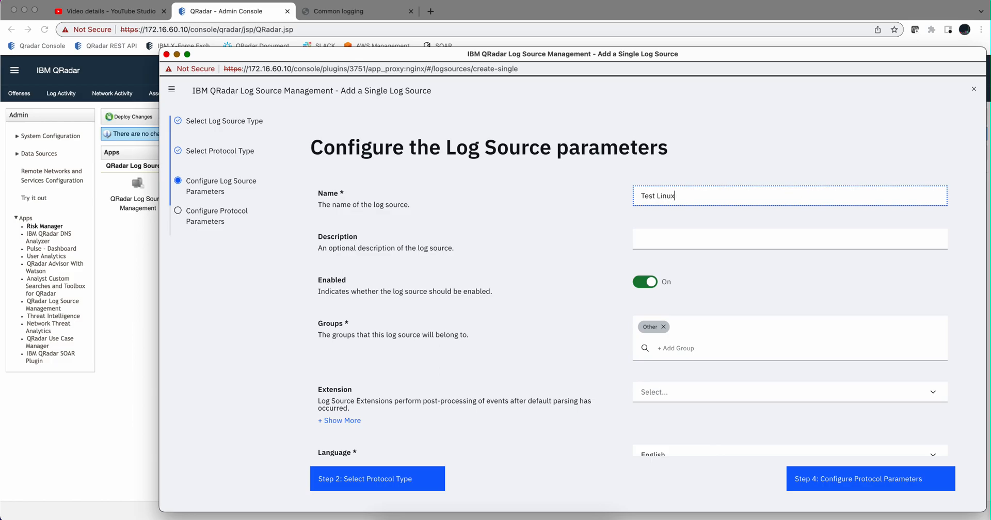
pyautogui.moveTo(545, 287)
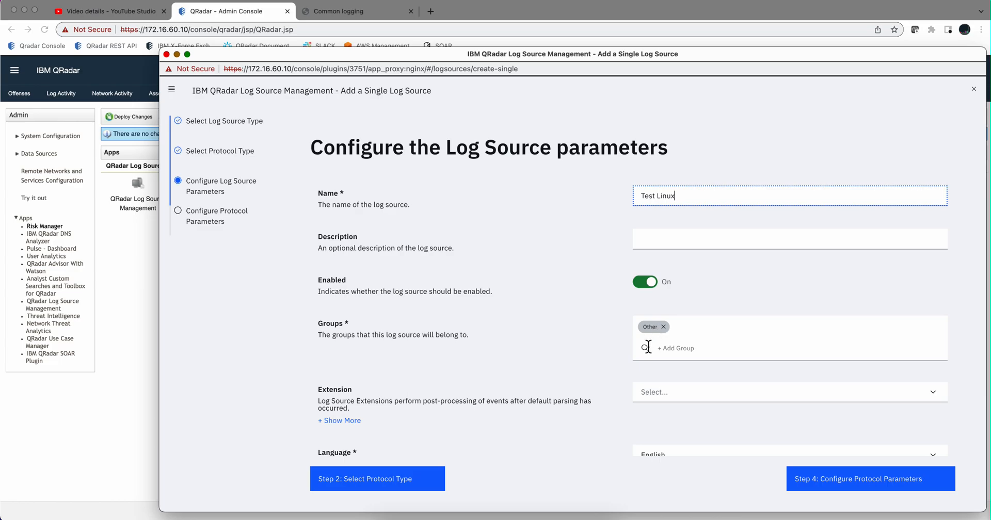
pyautogui.click(676, 348)
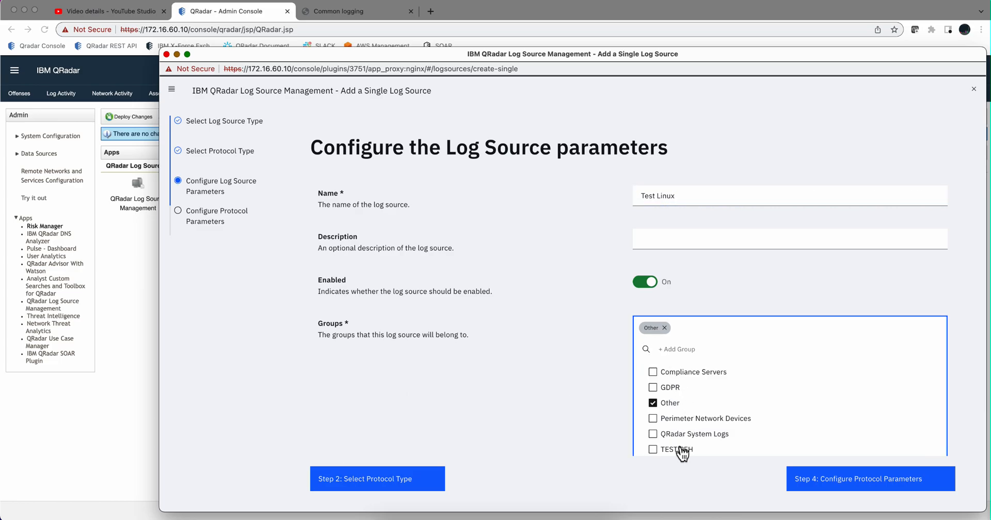
pyautogui.click(652, 450)
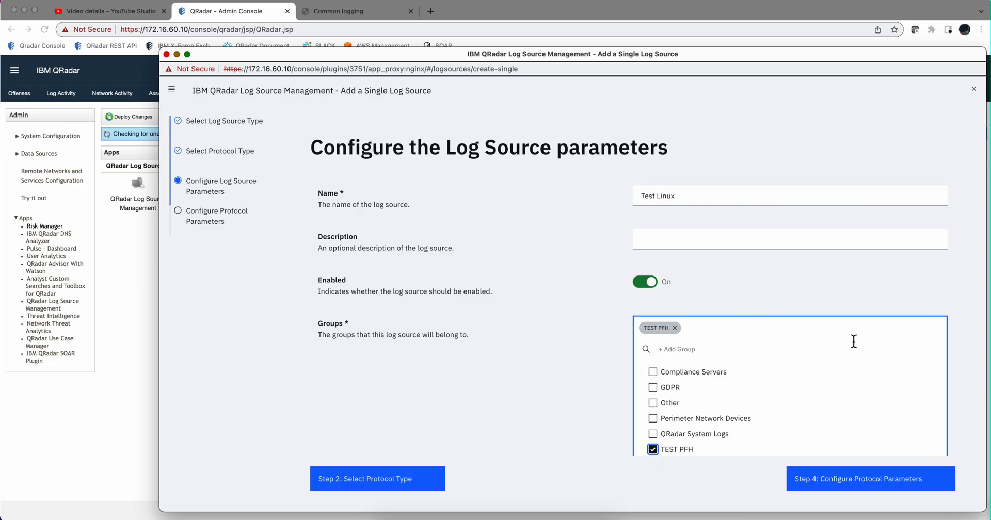
# Switch Coalescing Events off and advance to the protocol parameters step
pyautogui.scroll(-3)
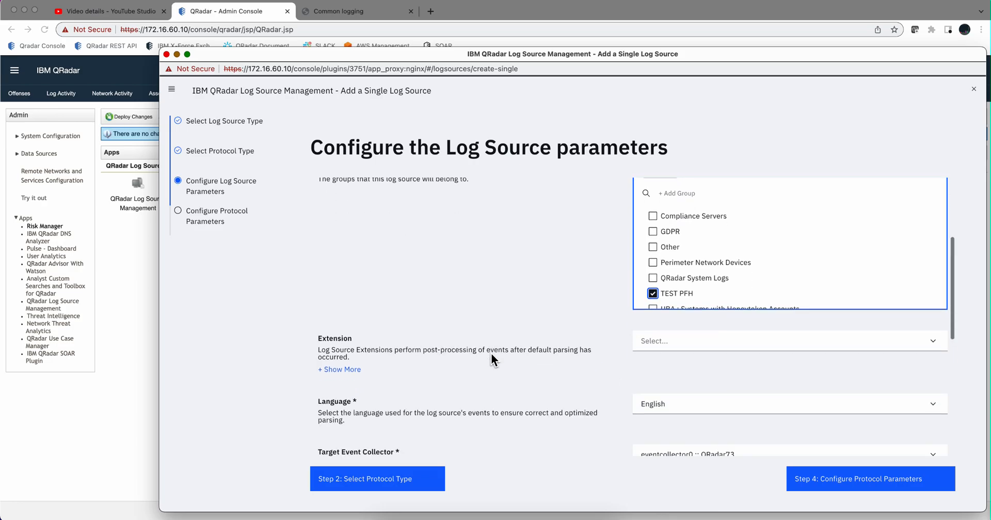
pyautogui.scroll(-3)
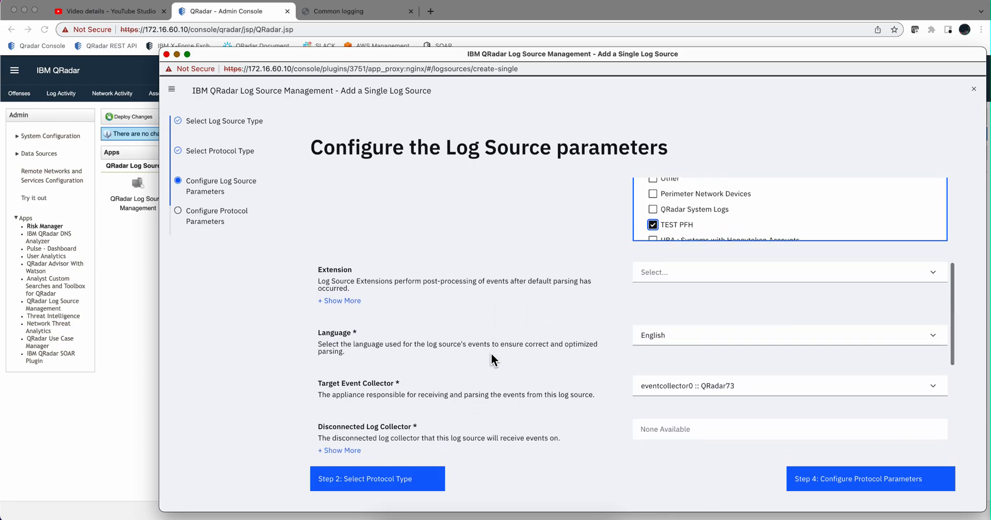
pyautogui.scroll(-3)
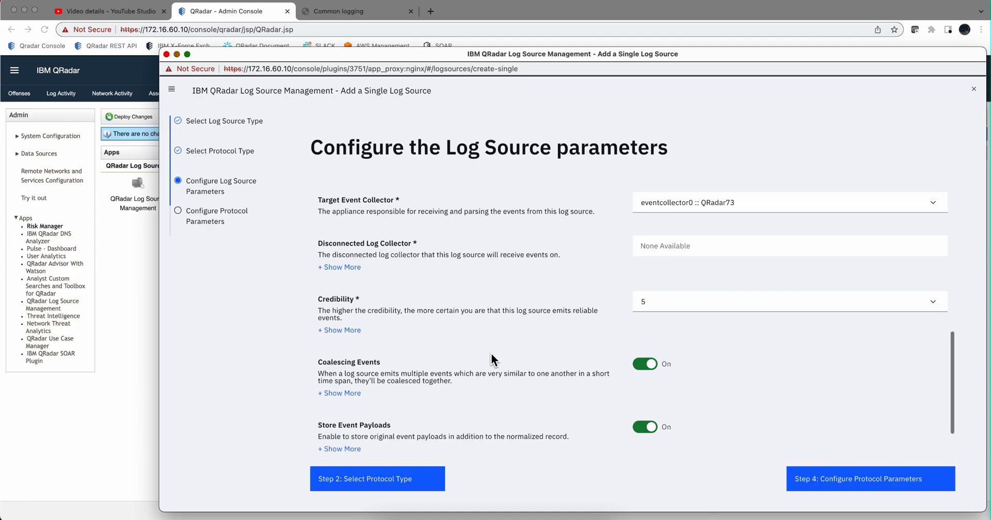
pyautogui.scroll(-3)
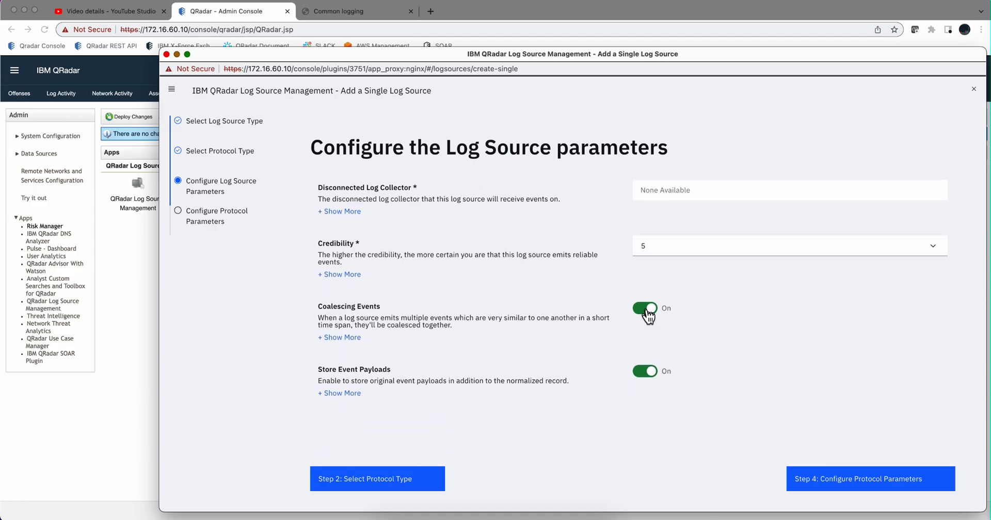
pyautogui.click(645, 308)
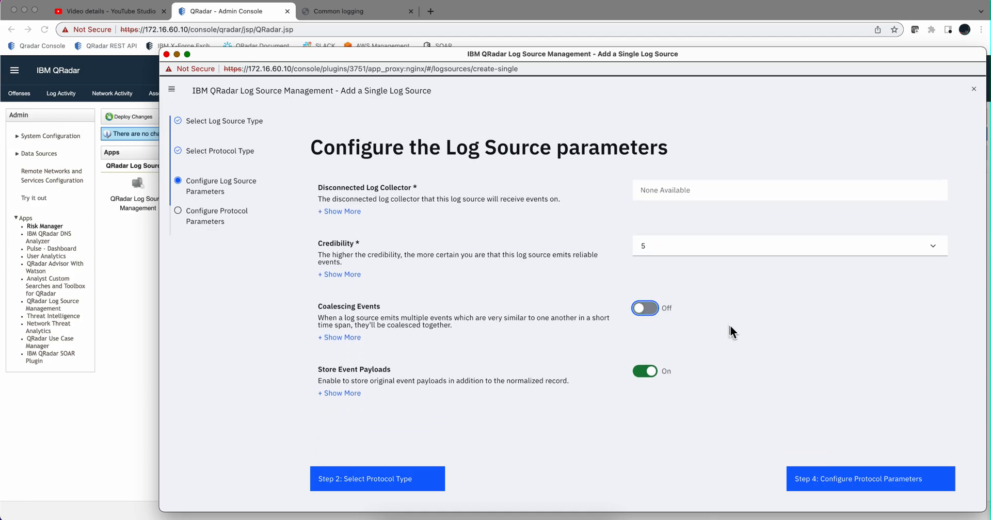
pyautogui.moveTo(840, 394)
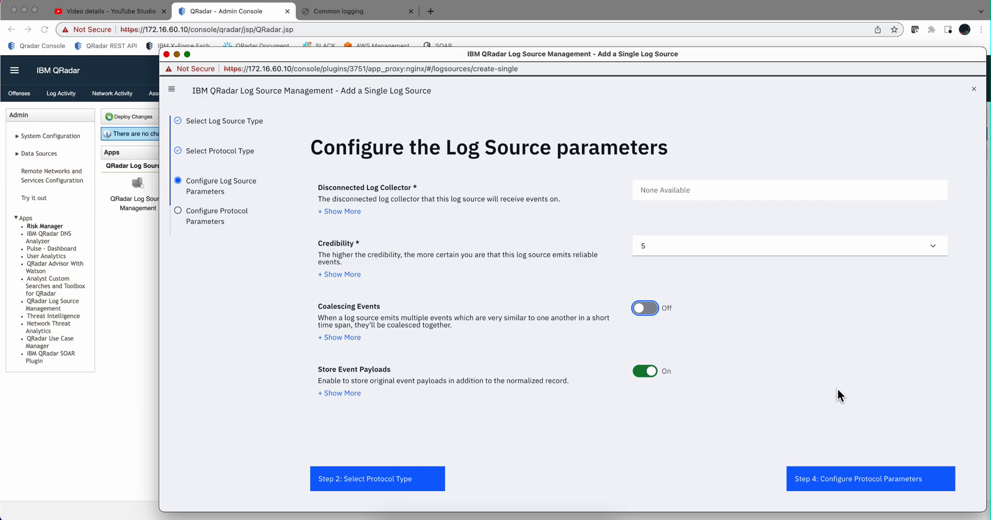
pyautogui.click(870, 479)
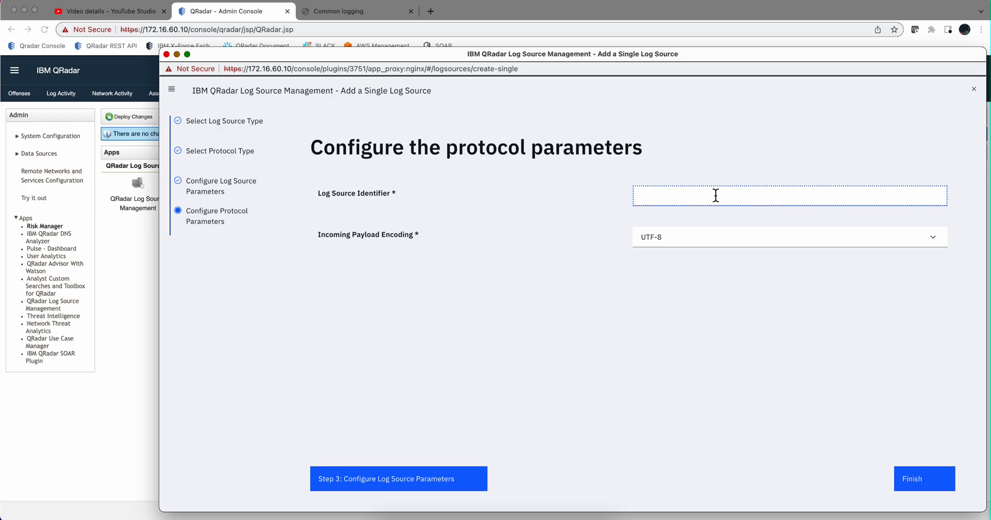
# Set the Log Source Identifier to TEST_LINUX_PFH with UTF-8 encoding and finish the log source
pyautogui.write('TEST')
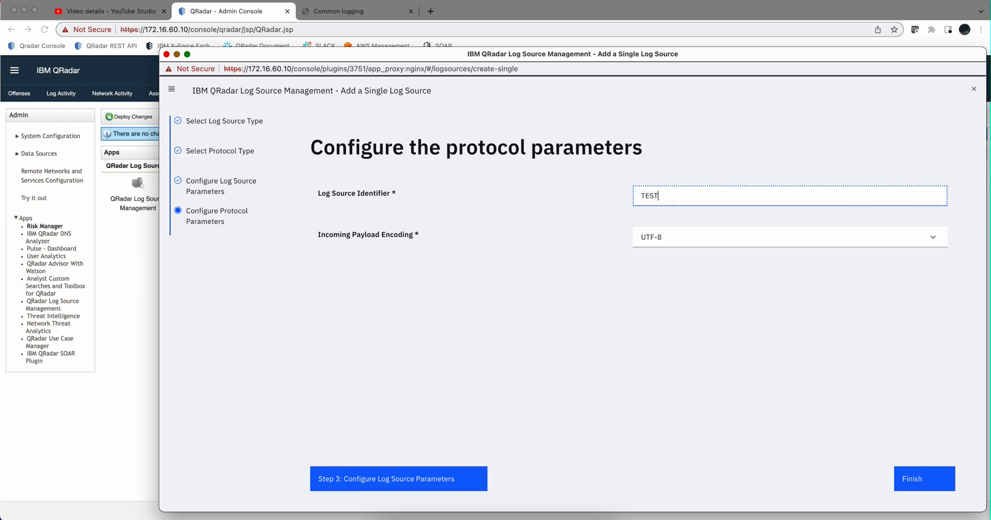
pyautogui.write('_LINUX_P')
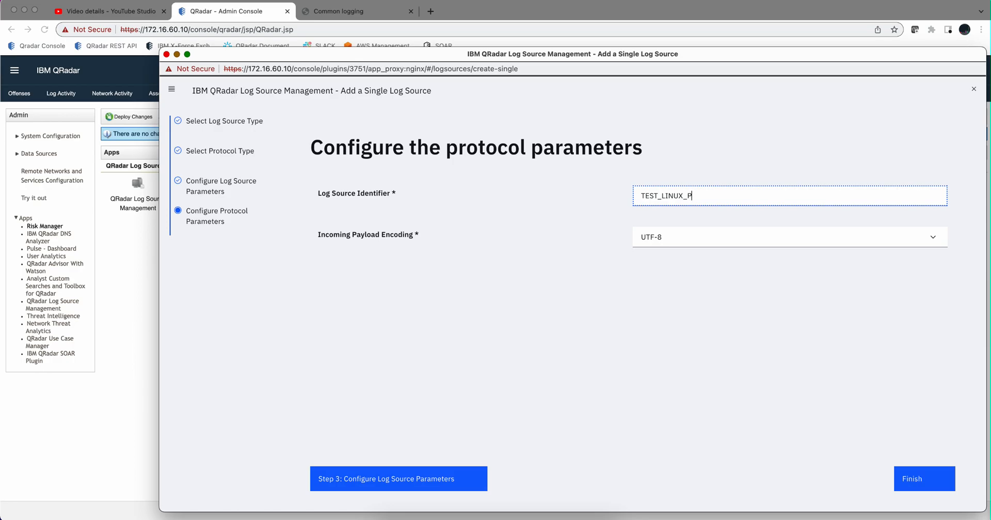
pyautogui.write('FH')
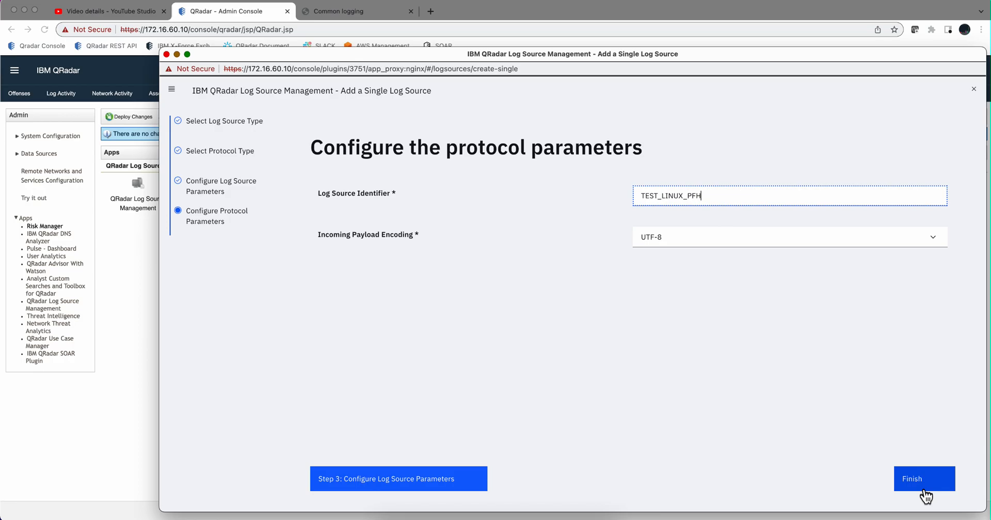
pyautogui.click(923, 479)
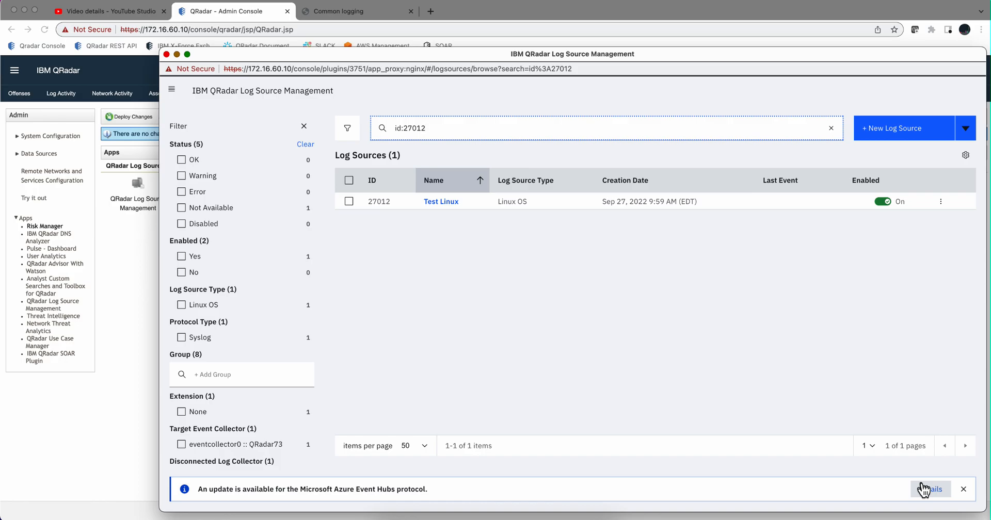
# In Log Activity, add the filter Log Source Group [Indexed] Equals TEST PFH
pyautogui.click(61, 93)
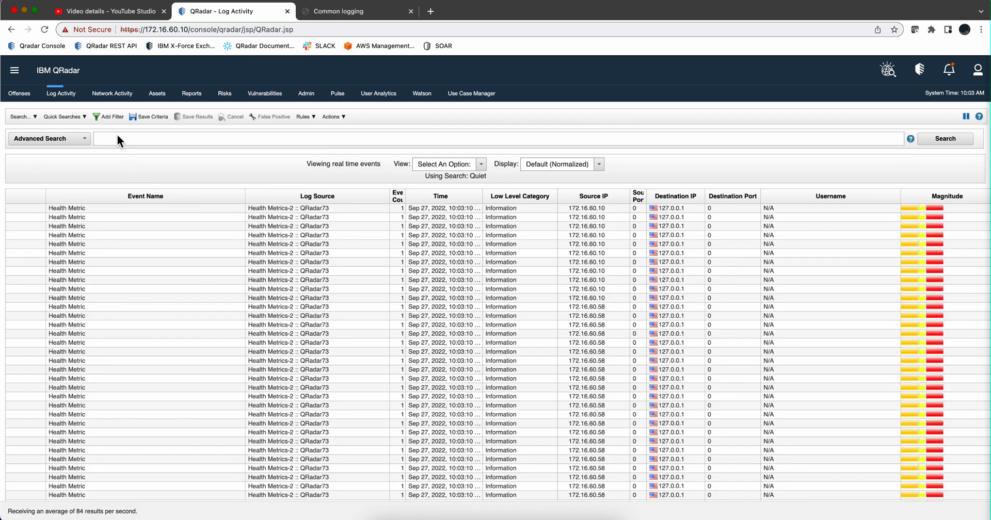
pyautogui.click(112, 117)
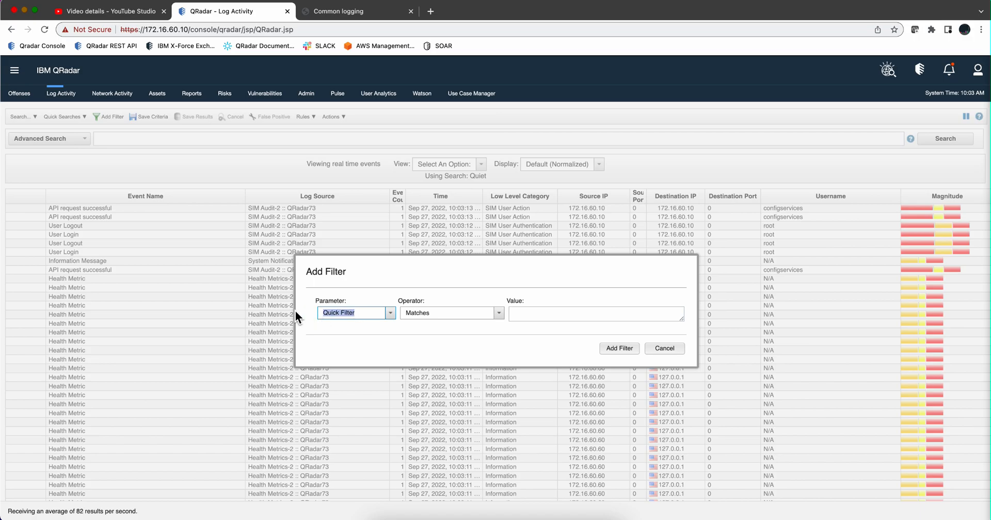
pyautogui.write('log')
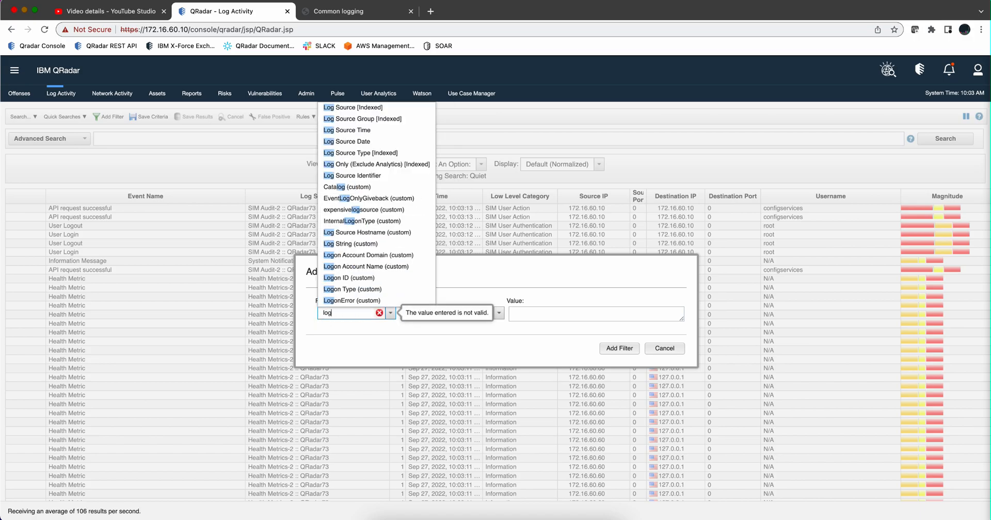
pyautogui.click(362, 119)
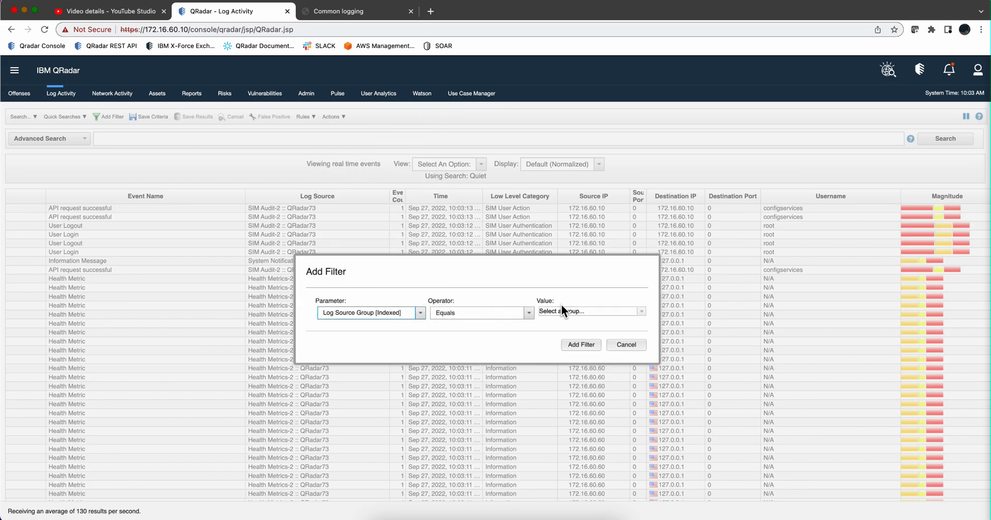
pyautogui.click(640, 311)
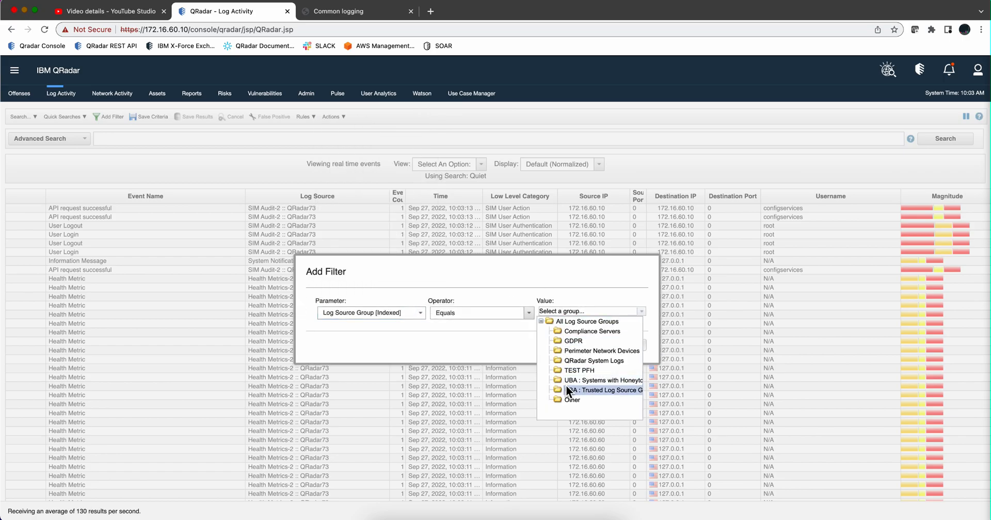
pyautogui.click(578, 370)
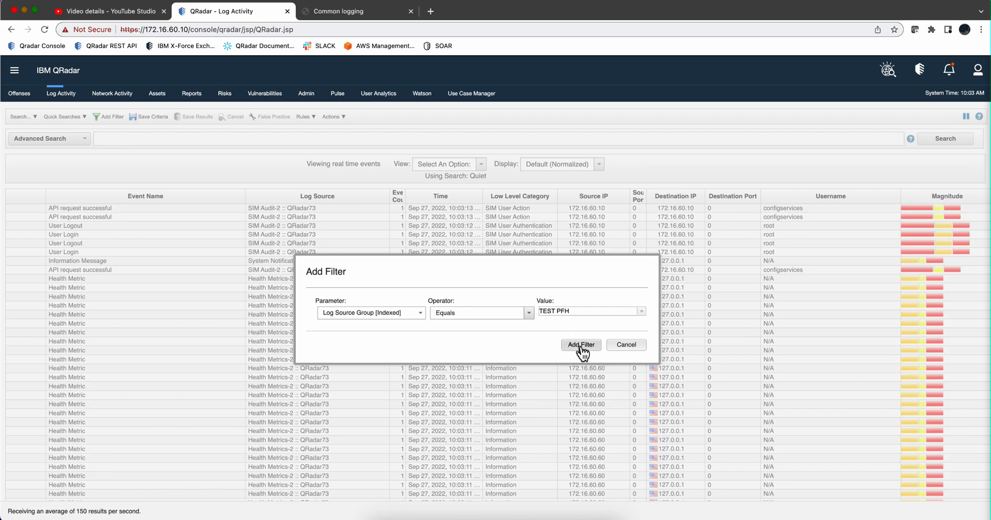
pyautogui.click(580, 346)
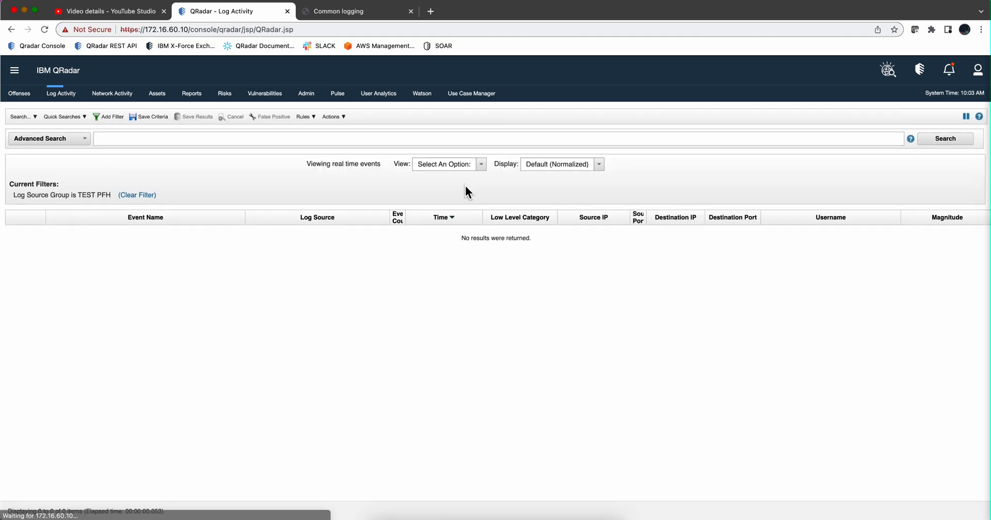
pyautogui.moveTo(444, 330)
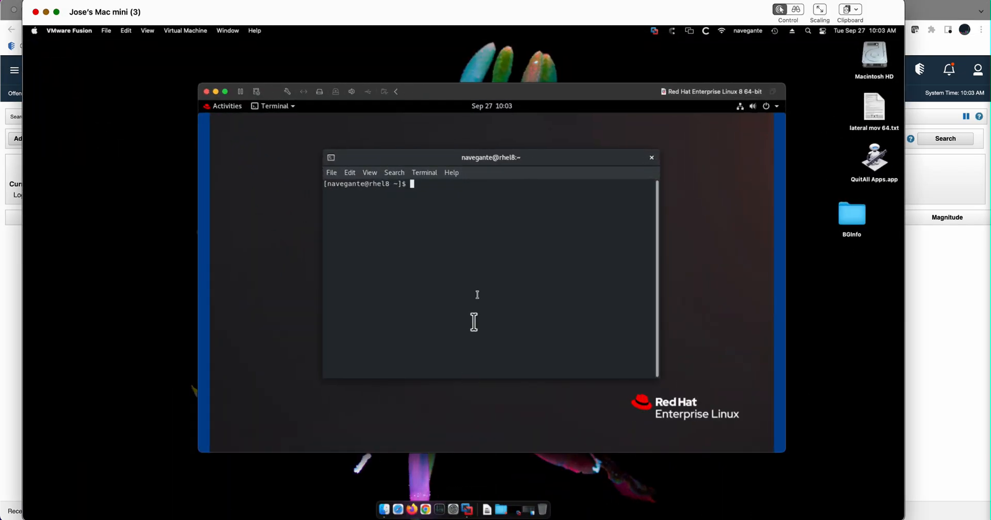
pyautogui.moveTo(480, 266)
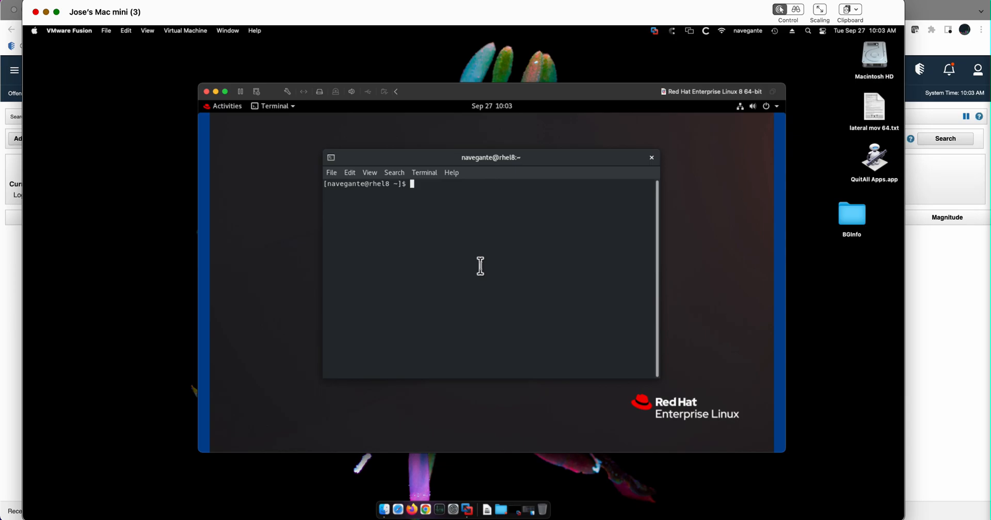
pyautogui.moveTo(529, 509)
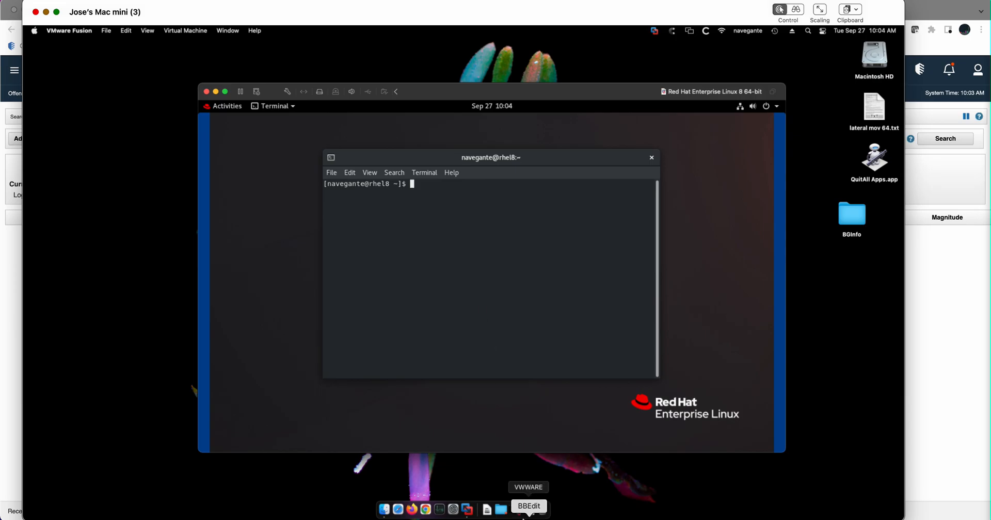
pyautogui.moveTo(486, 509)
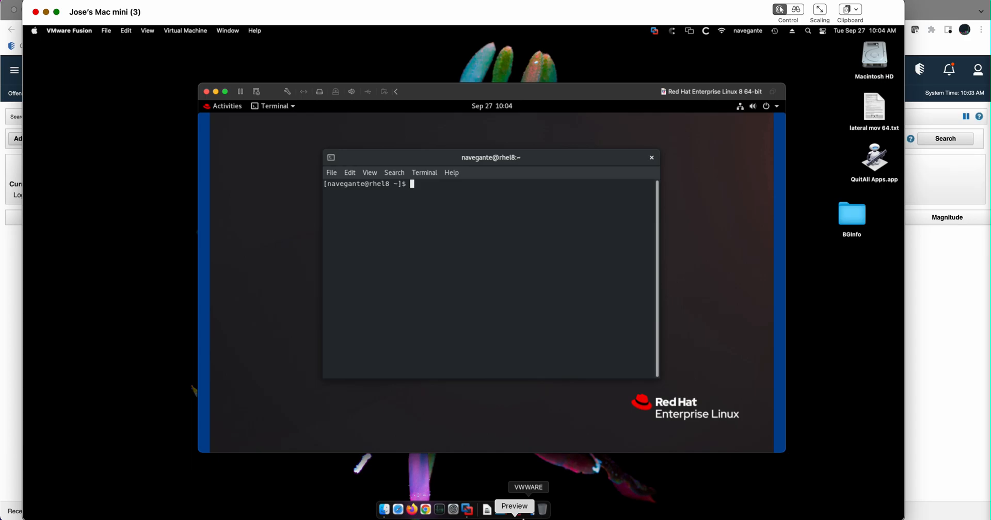
pyautogui.moveTo(27, 262)
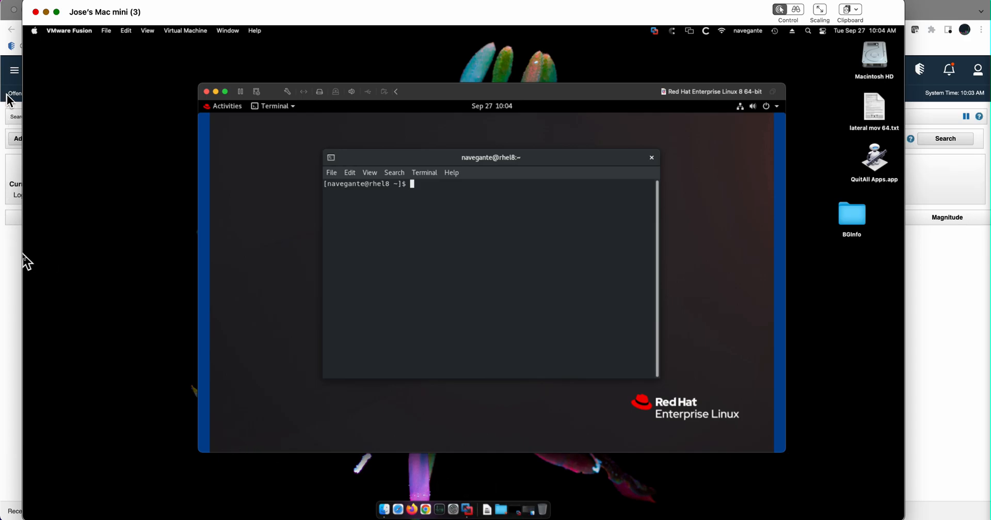
# Bring up the Common logging reference page showing the syslog export commands in Chrome
pyautogui.click(357, 11)
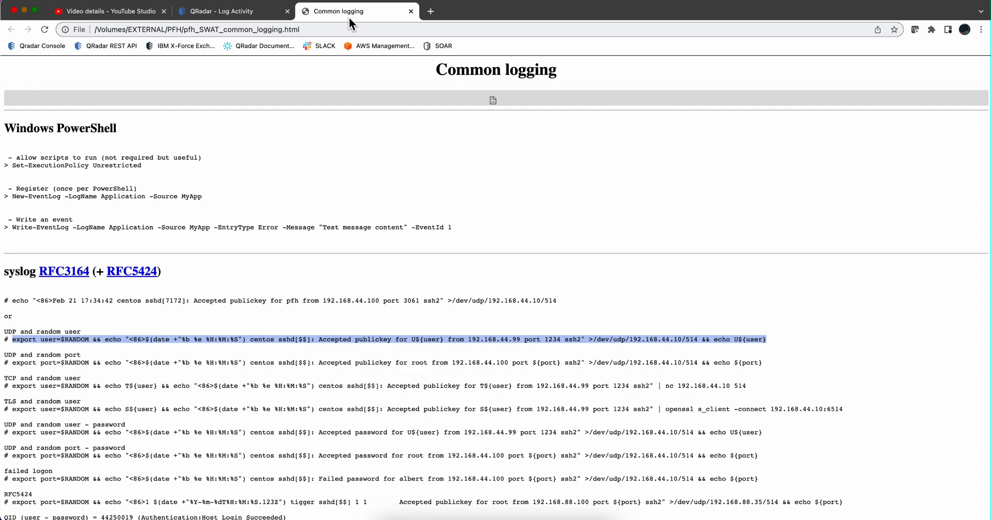
pyautogui.moveTo(354, 334)
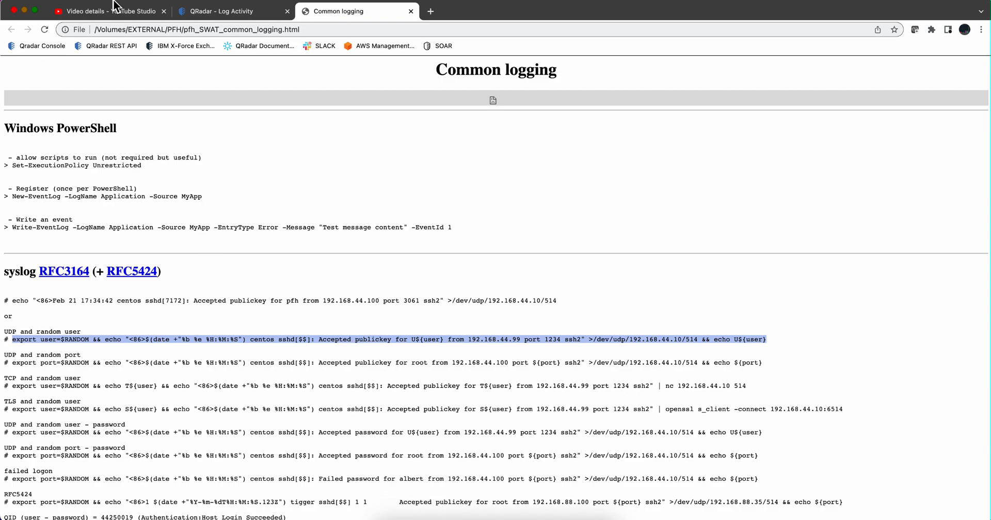
# Show YouTube Studio's 'Setting QNI for JA3' video details, with its Box link
pyautogui.click(102, 11)
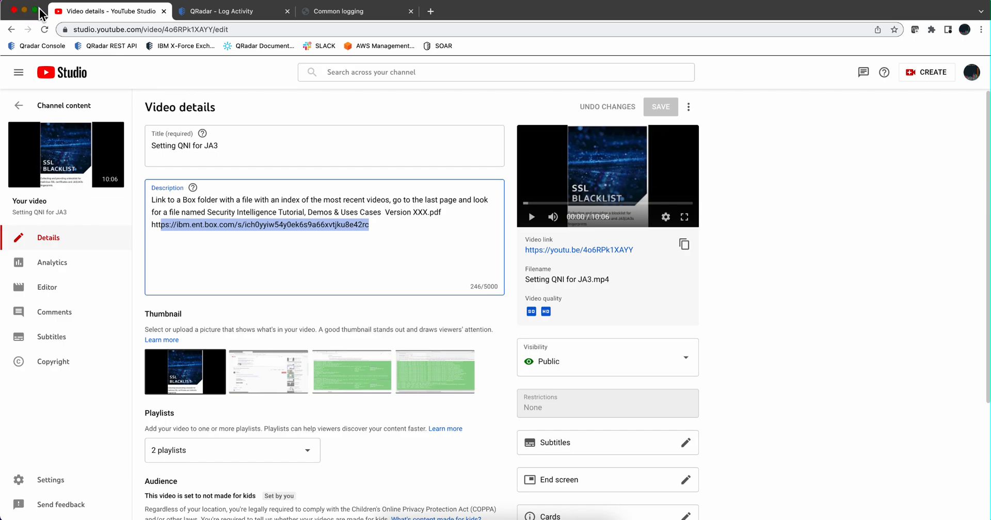
pyautogui.moveTo(73, 91)
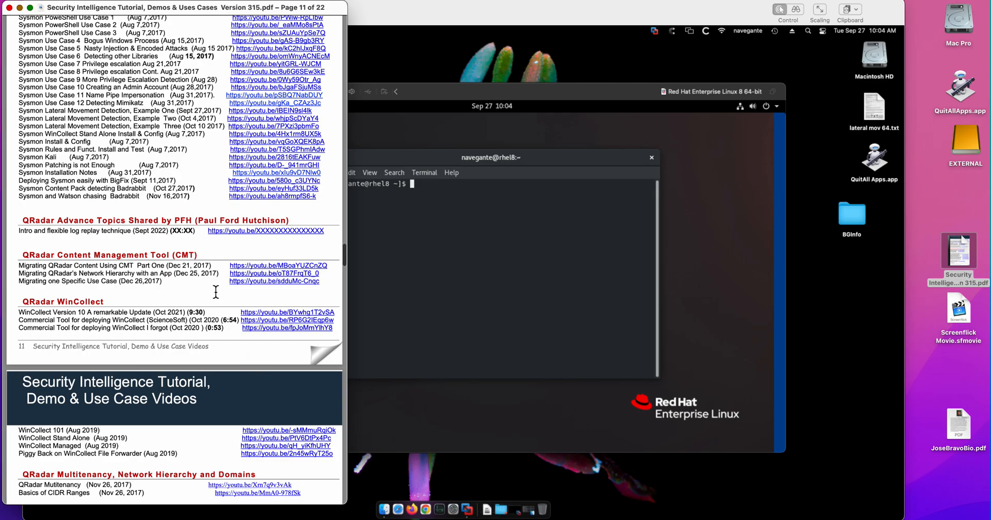
pyautogui.moveTo(124, 225)
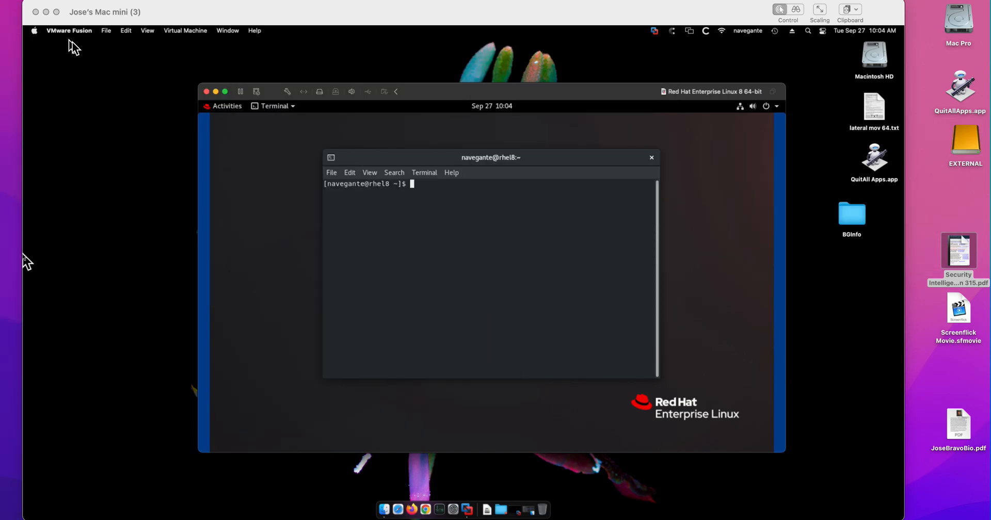
pyautogui.moveTo(377, 442)
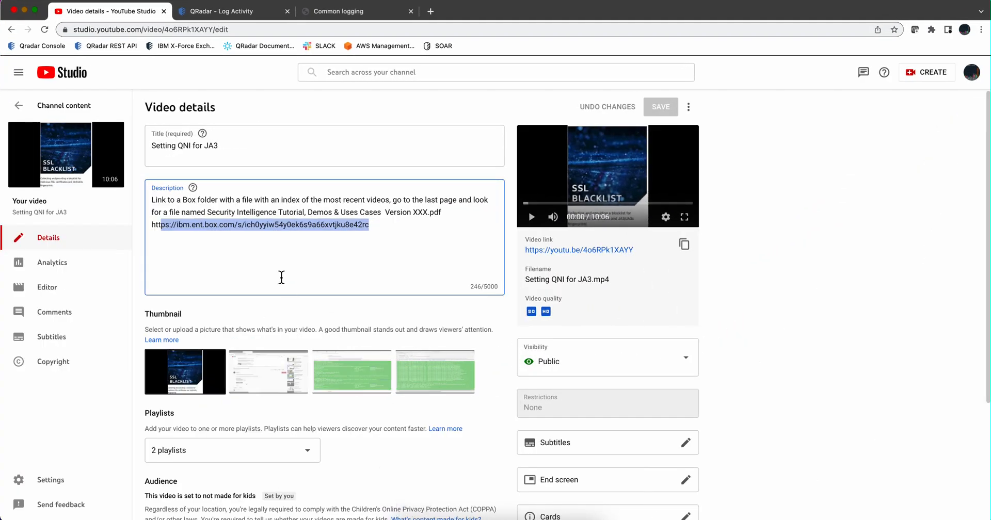
# Copy the UDP random-user Accepted publickey syslog command into the RHEL terminal
pyautogui.click(340, 10)
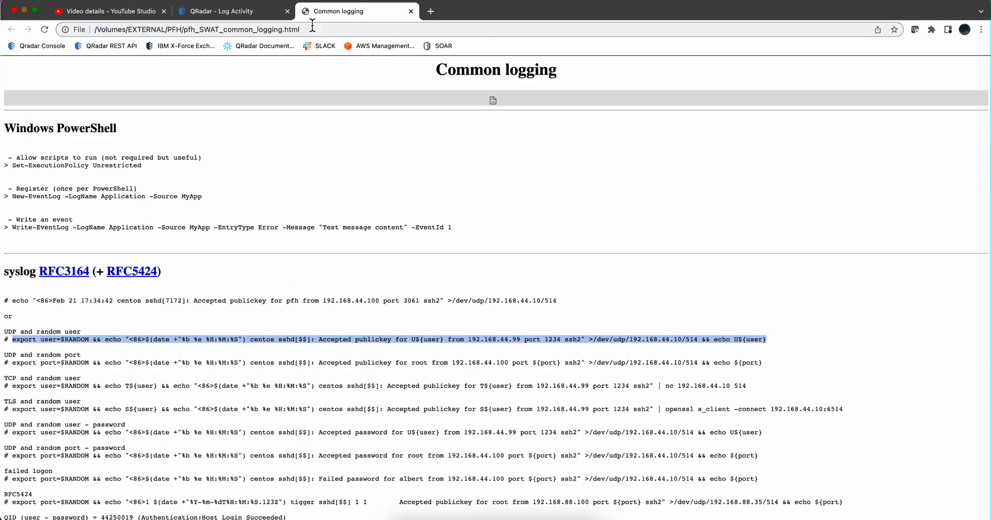
pyautogui.moveTo(174, 337)
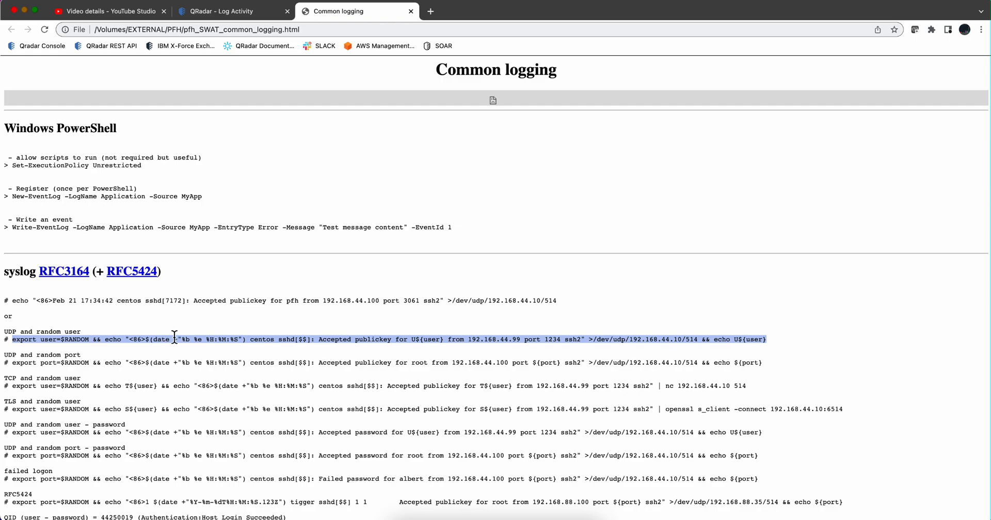
pyautogui.moveTo(181, 338)
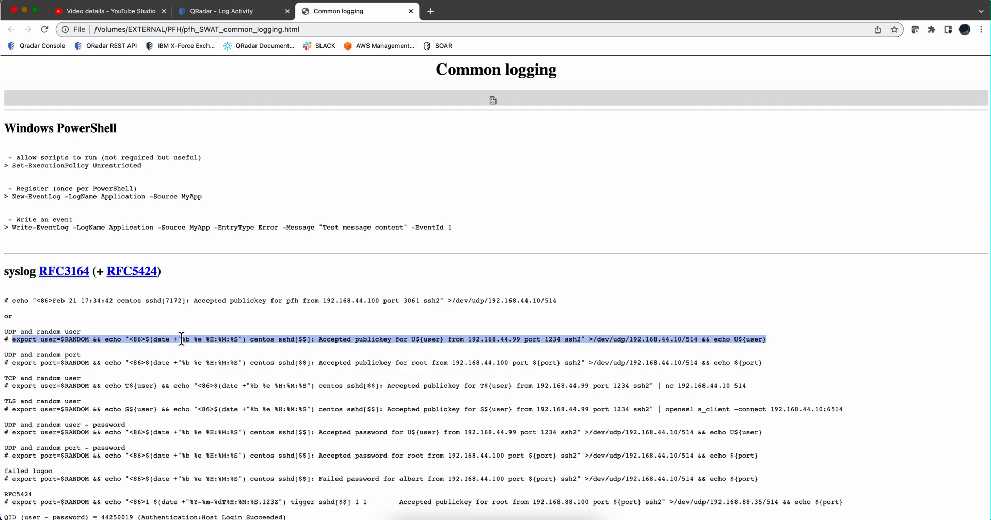
pyautogui.moveTo(156, 338)
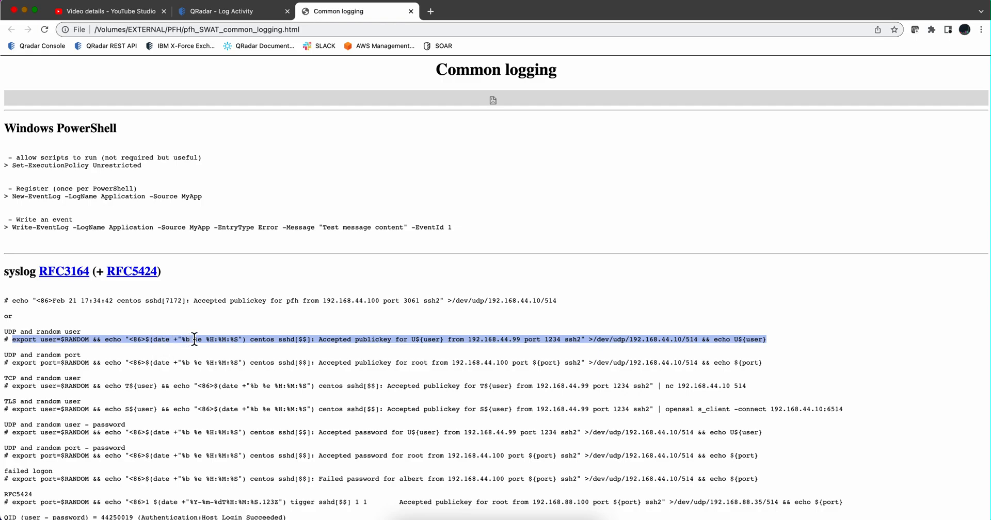
pyautogui.moveTo(60, 339)
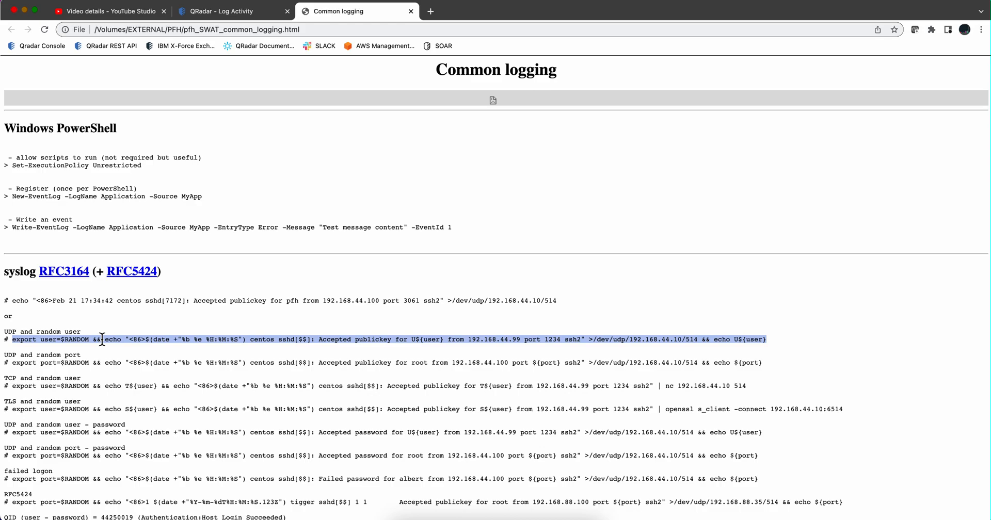
pyautogui.moveTo(181, 333)
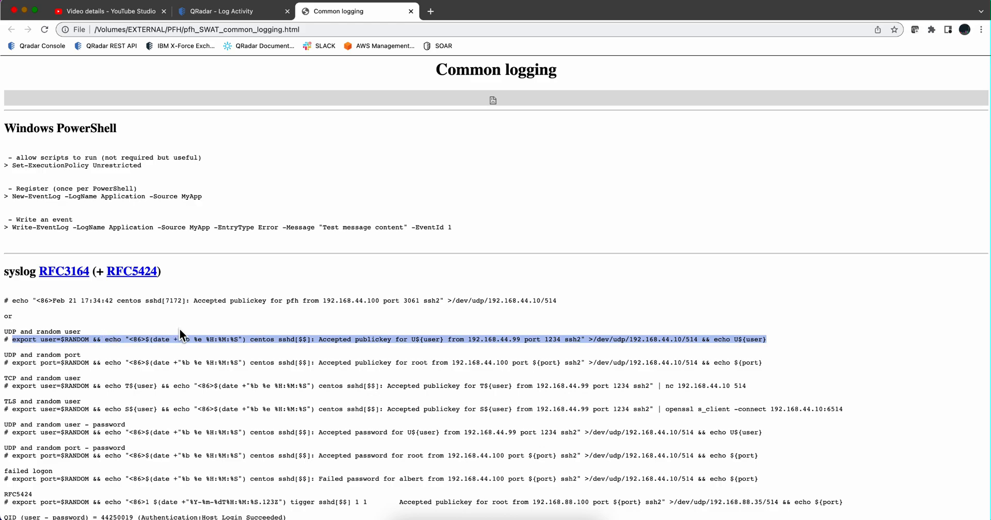
pyautogui.moveTo(239, 337)
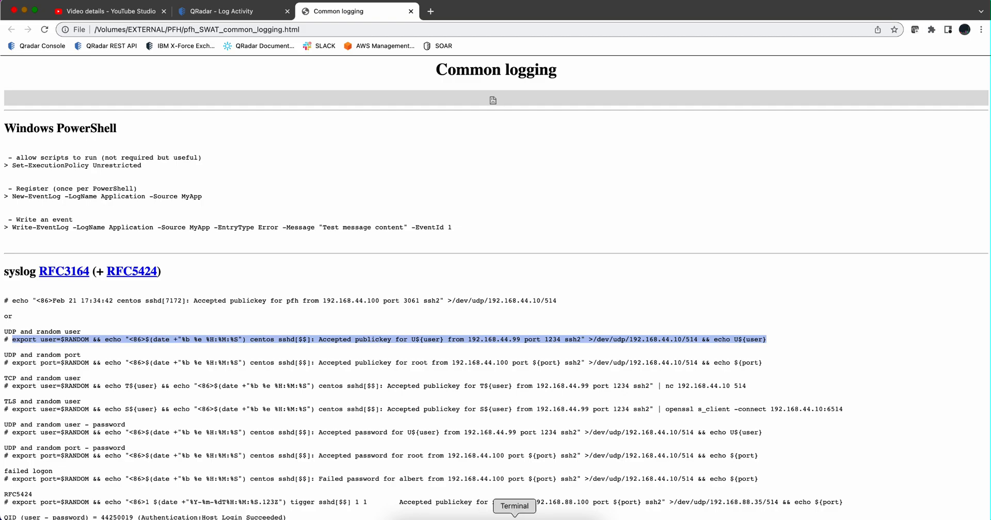
pyautogui.click(514, 505)
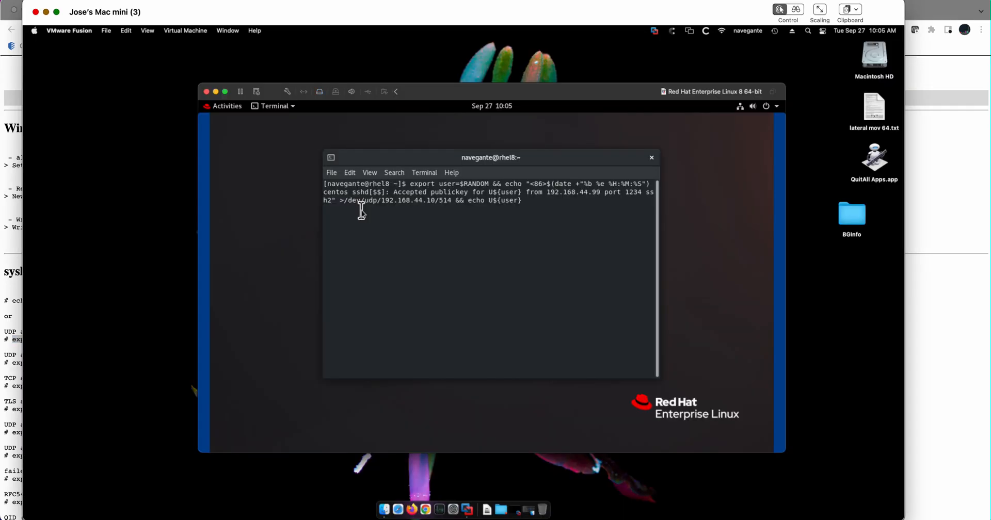
pyautogui.moveTo(363, 213)
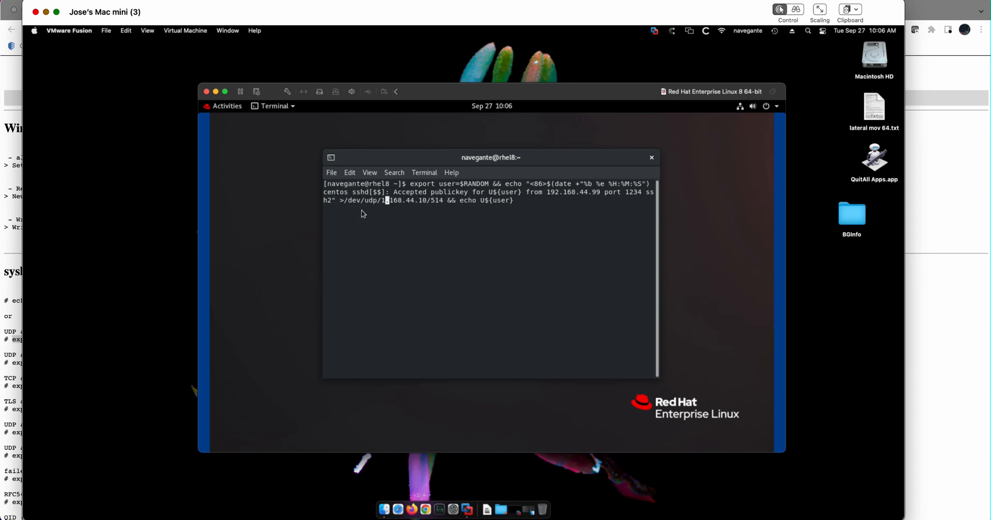
# Redirect the pasted syslog command to 172.16.60.10 port 514 and run it once
pyautogui.write('72.')
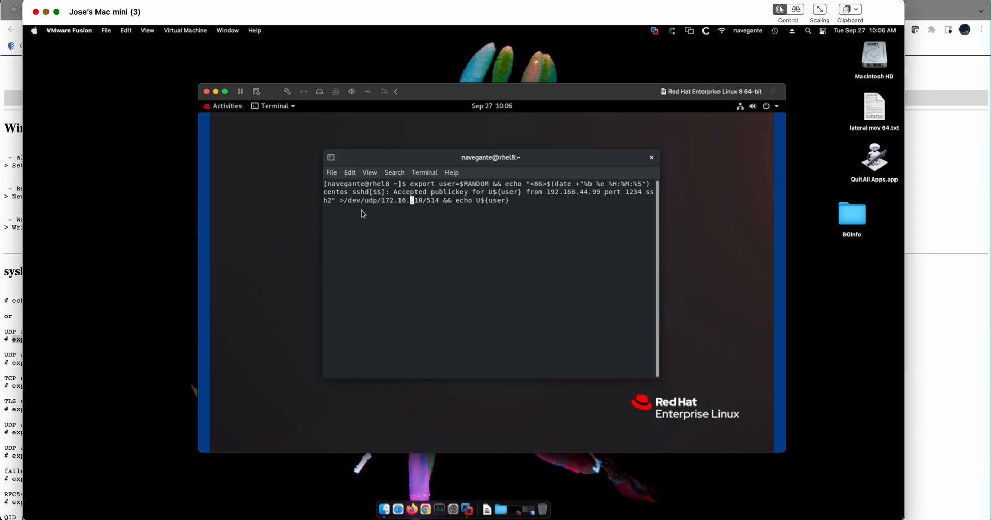
pyautogui.write('60.')
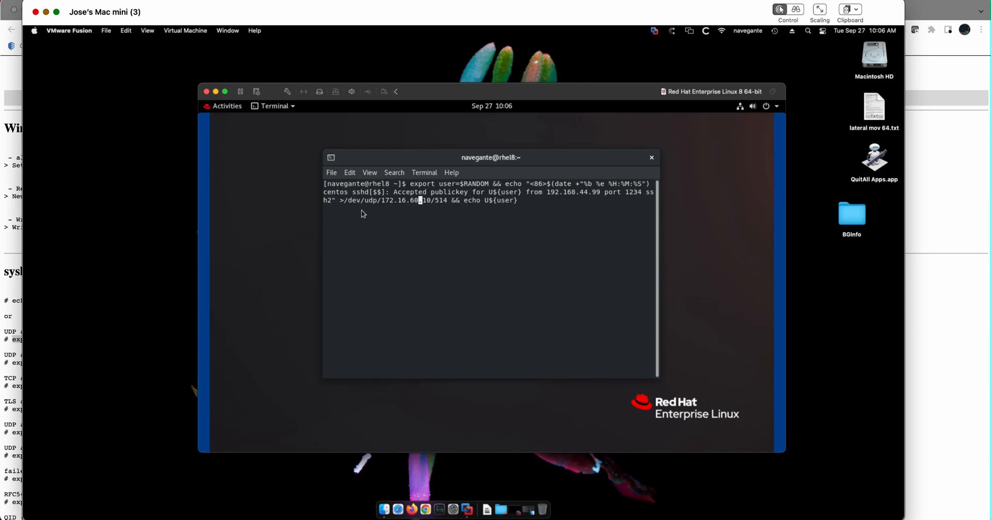
pyautogui.press('Return')
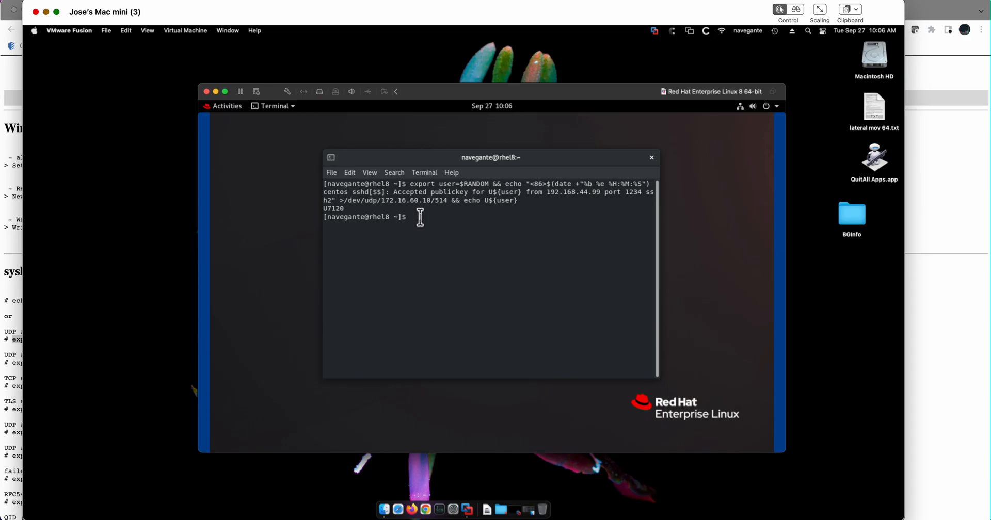
pyautogui.click(218, 11)
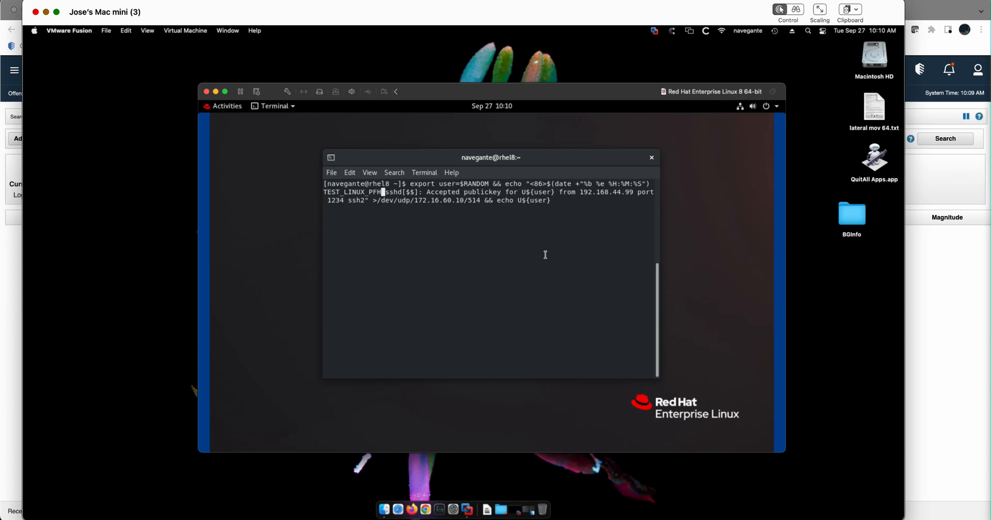
# Run the TEST_LINUX_PFH hostname command, which prints random user U26557
pyautogui.press('Return')
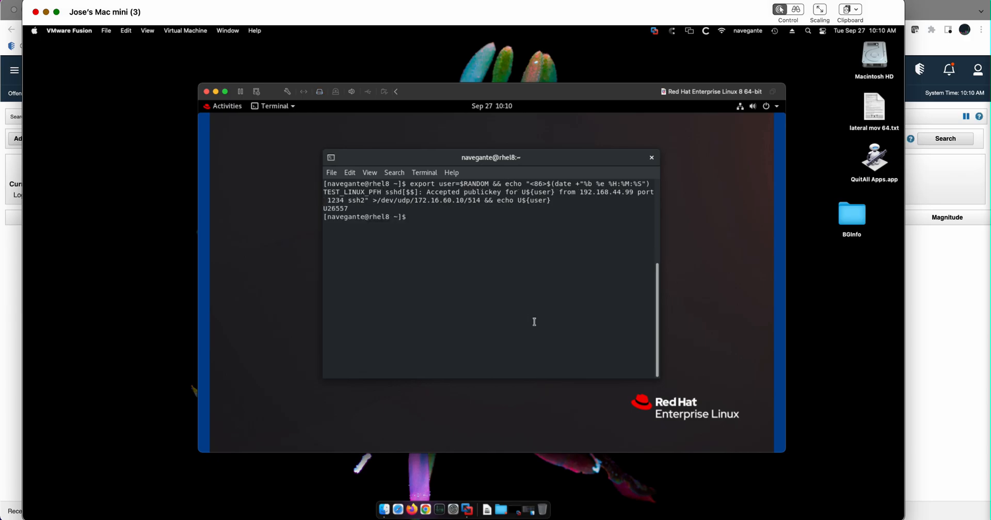
pyautogui.moveTo(776, 322)
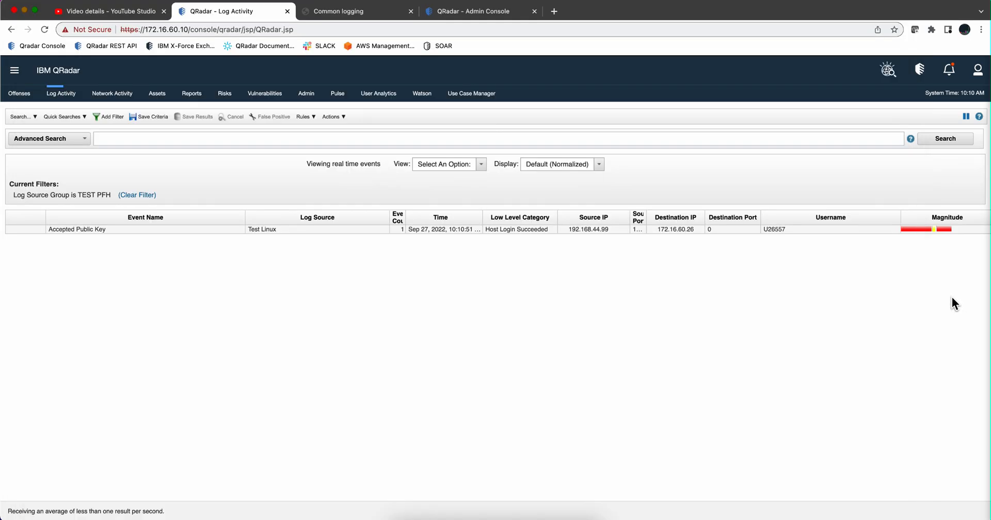
pyautogui.moveTo(944, 235)
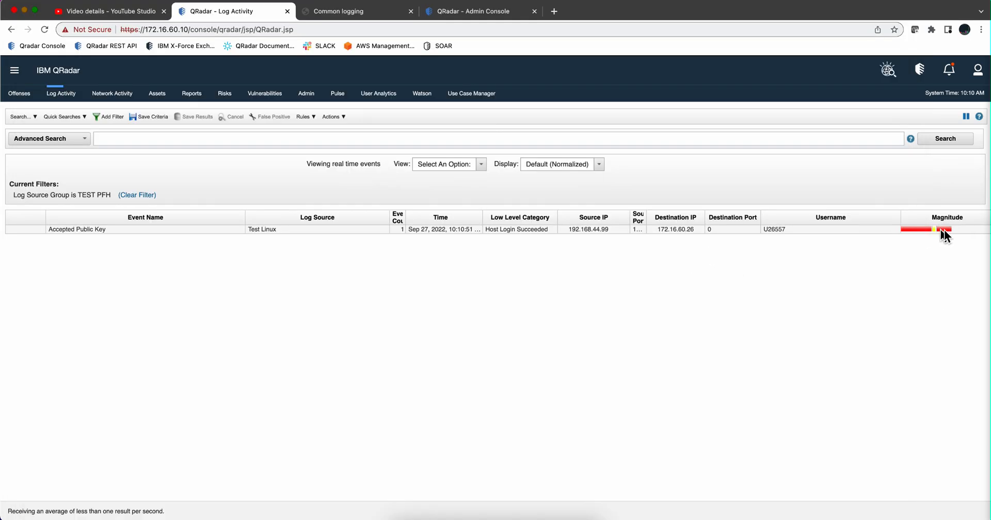
pyautogui.moveTo(347, 242)
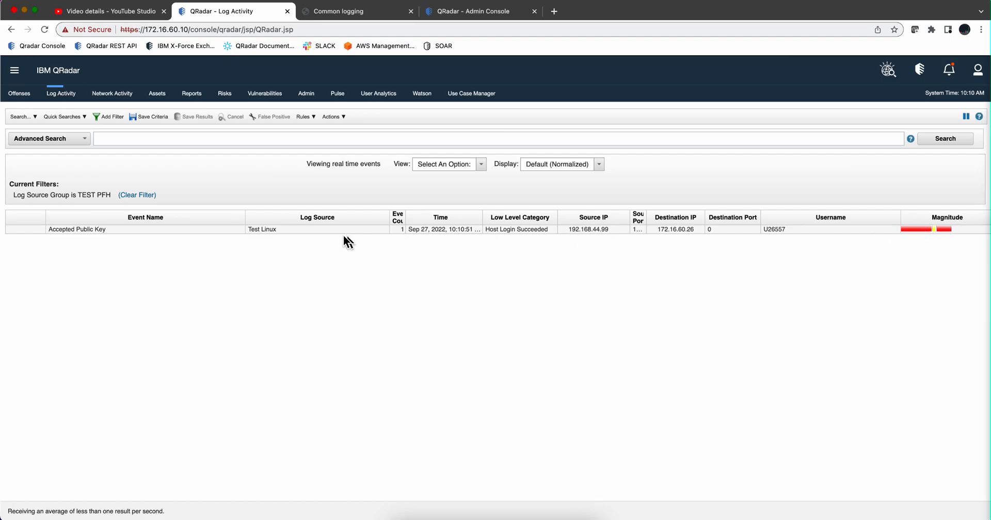
pyautogui.moveTo(273, 233)
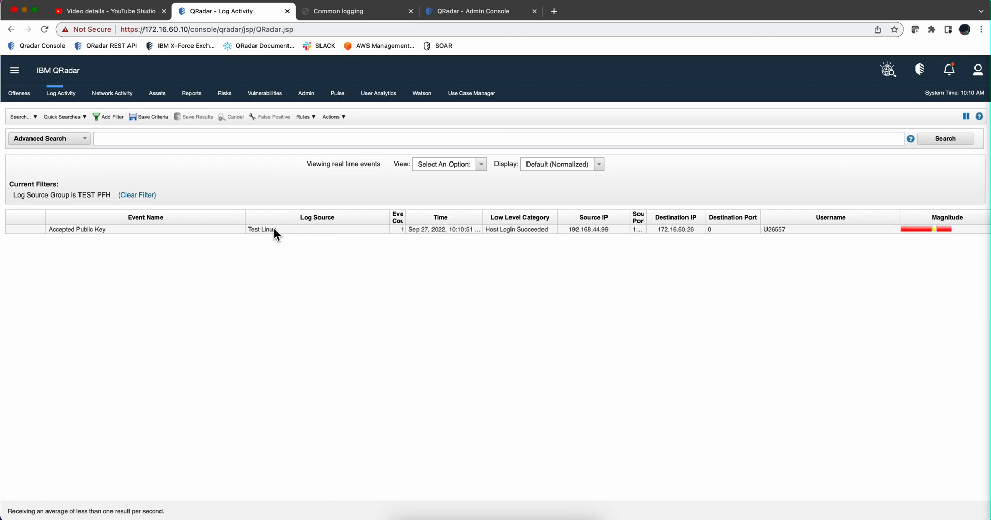
pyautogui.moveTo(242, 236)
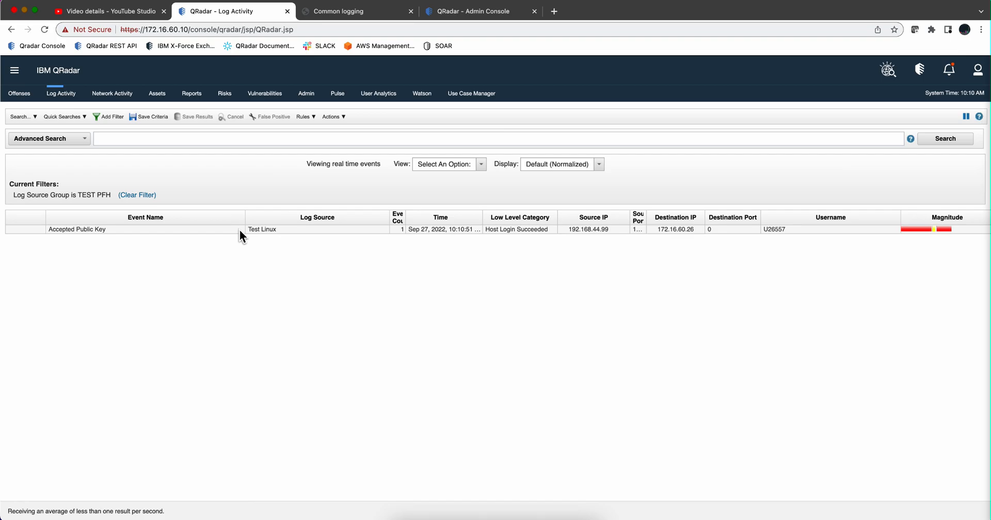
pyautogui.moveTo(426, 234)
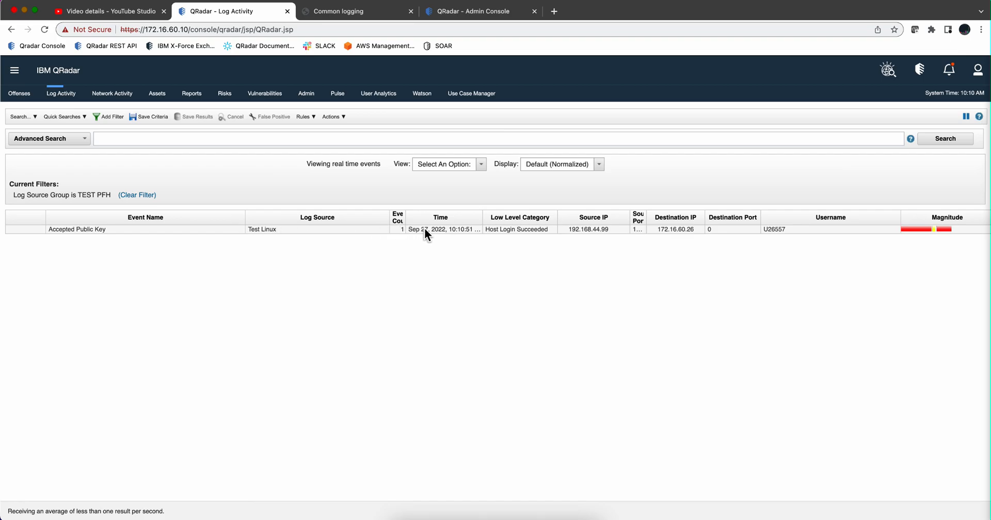
pyautogui.moveTo(427, 233)
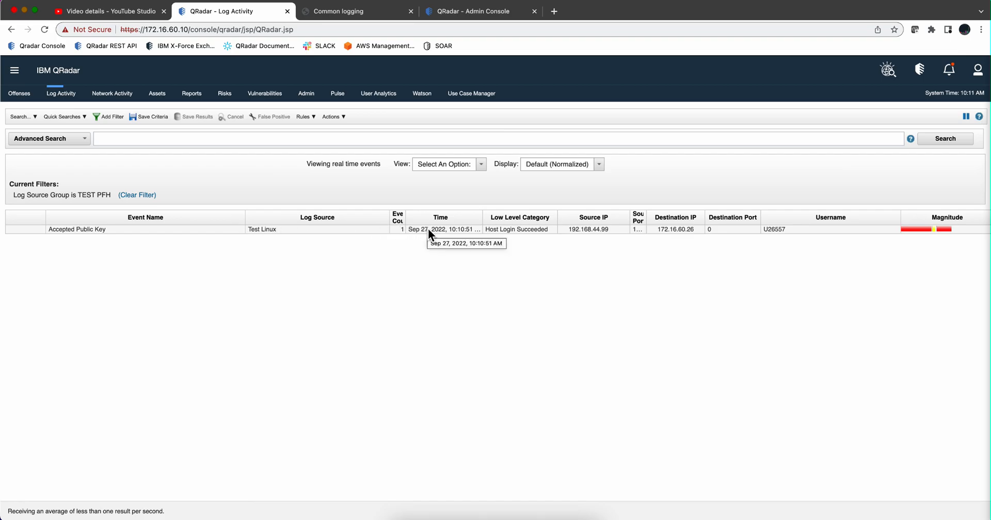